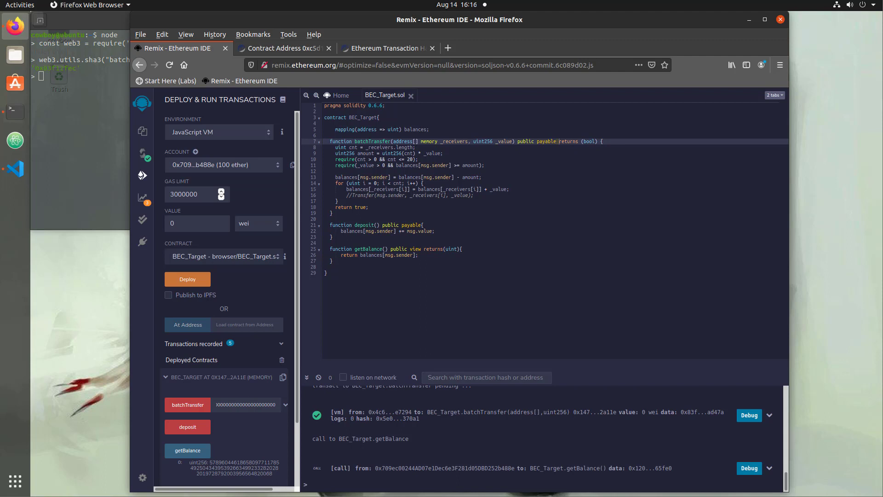
mouse_move(432, 116)
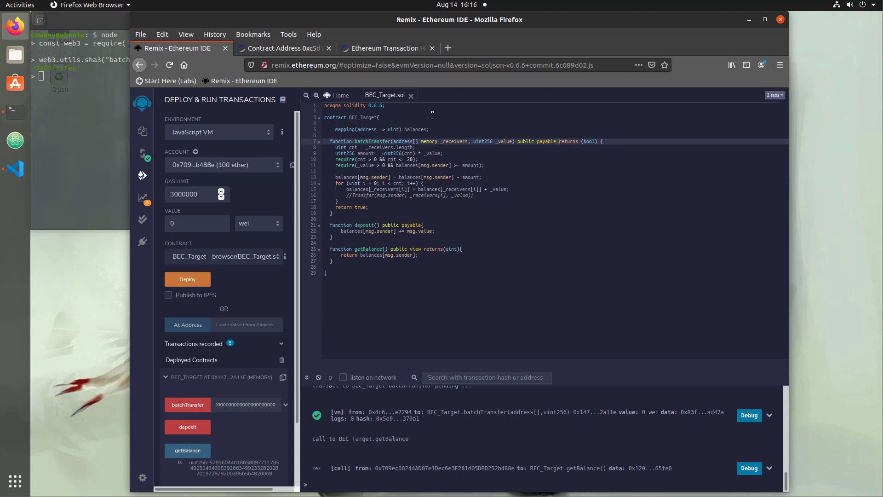
Step: Start an 'import' line above the contract BEC_Target declaration
click(349, 117)
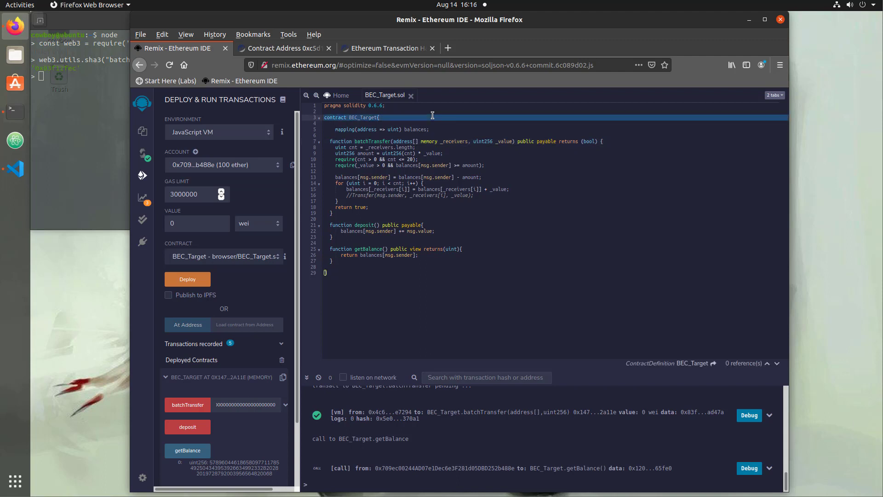
mouse_move(428, 106)
text(import ')
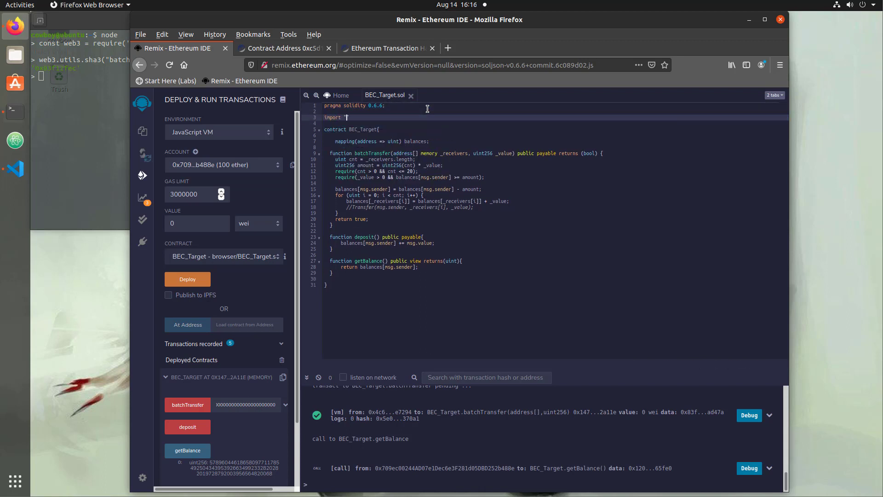
Step: Import OpenZeppelin's contracts/math/SafeMath.sol from its GitHub URL, ending the line with a semicolon
click(347, 117)
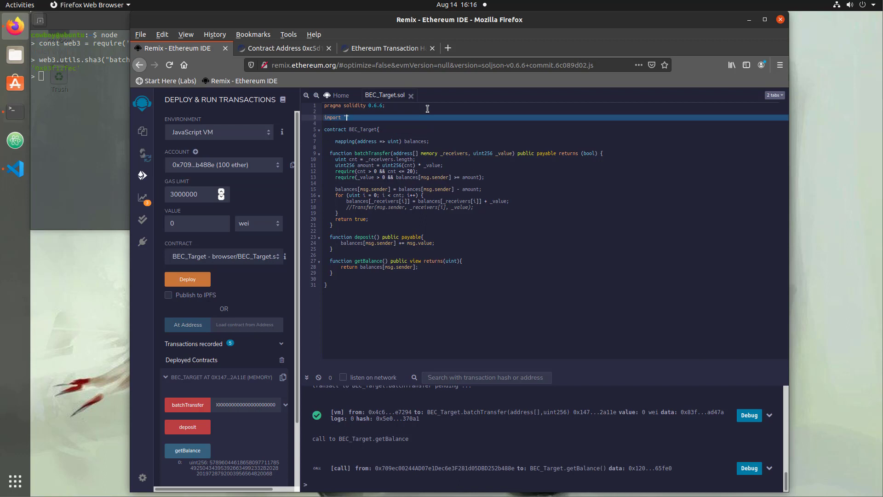
text("https://github.com/OpenZeppelin/openzeppelin-contracts/blob/master/contracts/math/SafeMath.sol")
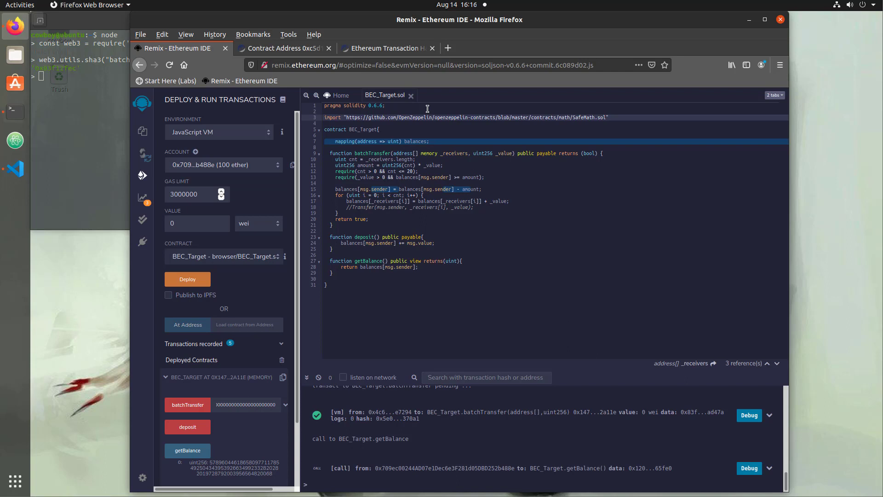
click(608, 116)
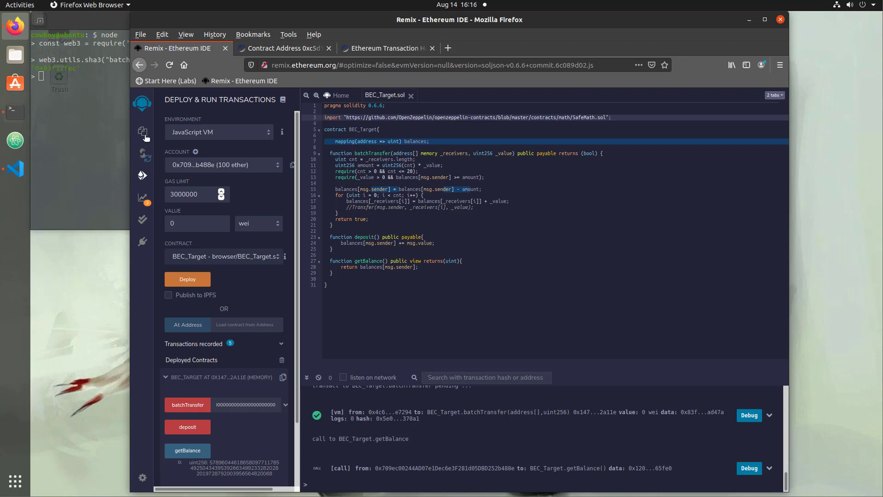
Step: Show the file explorer and open the fetched SafeMath.sol under the OpenZeppelin math folder
click(142, 130)
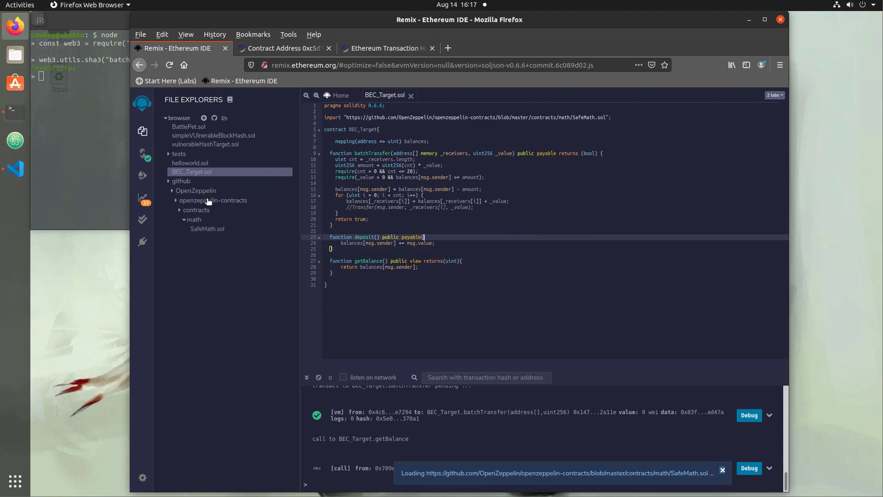
mouse_move(255, 229)
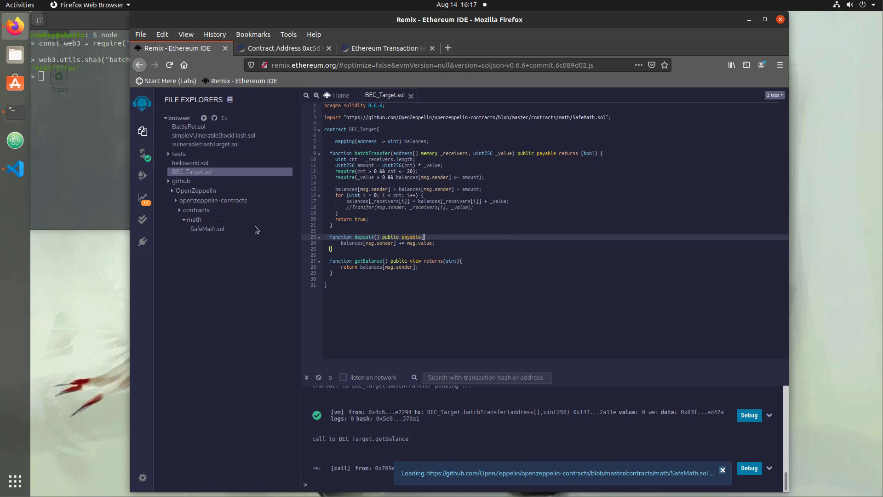
mouse_move(194, 220)
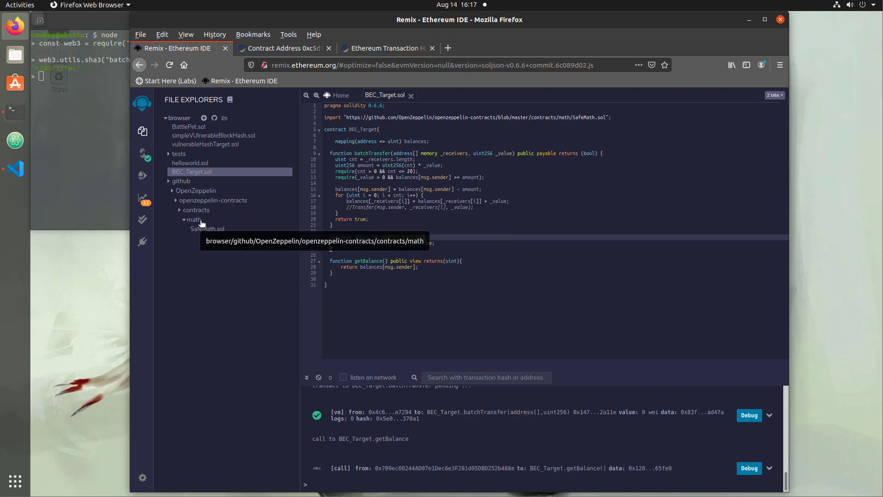
mouse_move(207, 229)
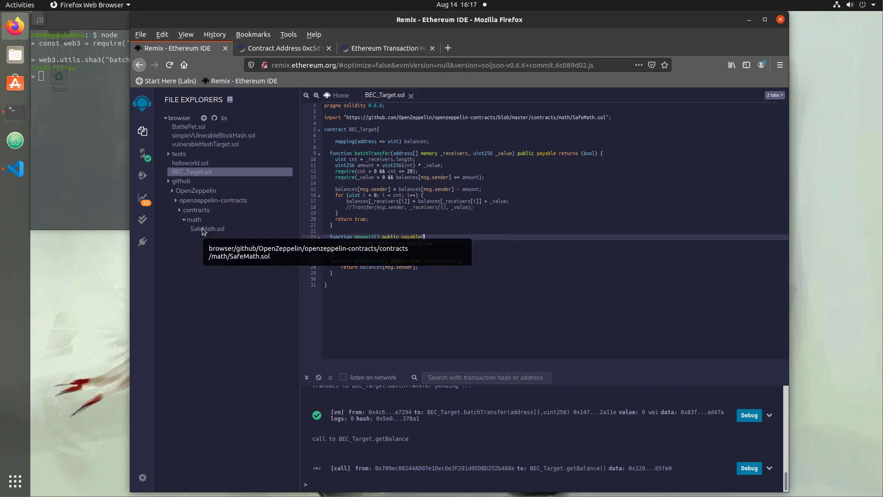
click(207, 229)
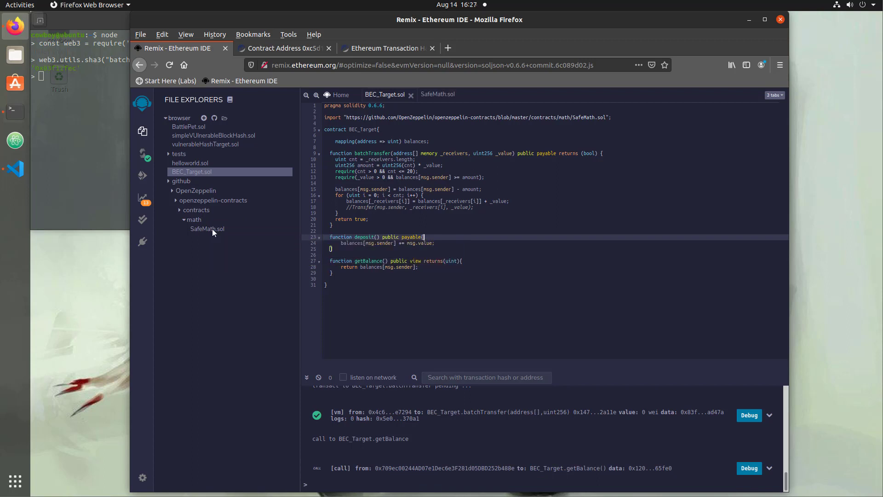
Step: Read through SafeMath's add, sub and mul functions down to the multiplication overflow require
click(207, 229)
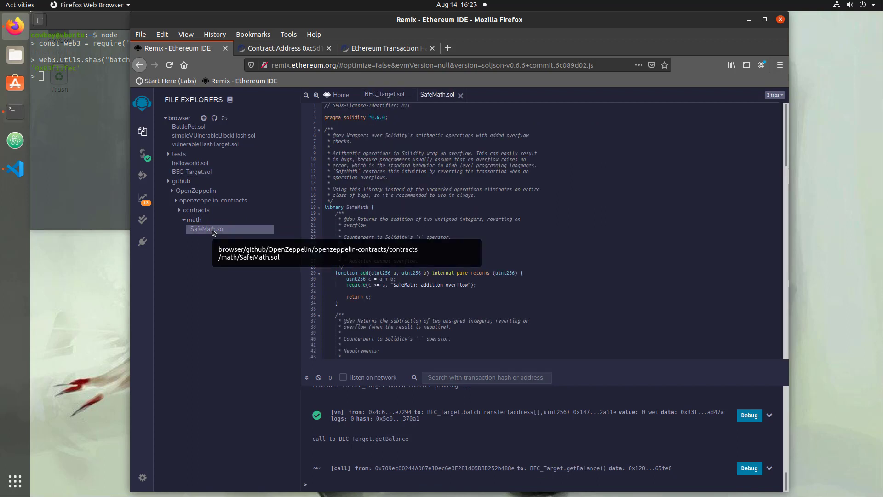
mouse_move(214, 236)
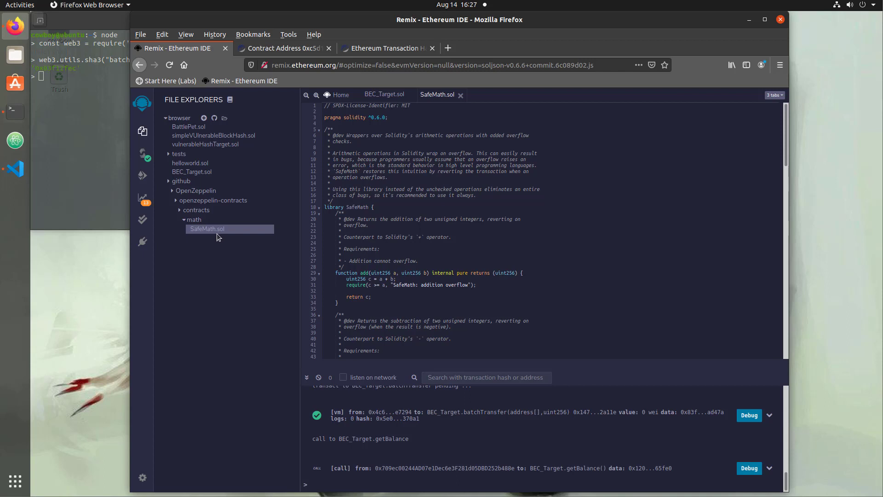
mouse_move(342, 250)
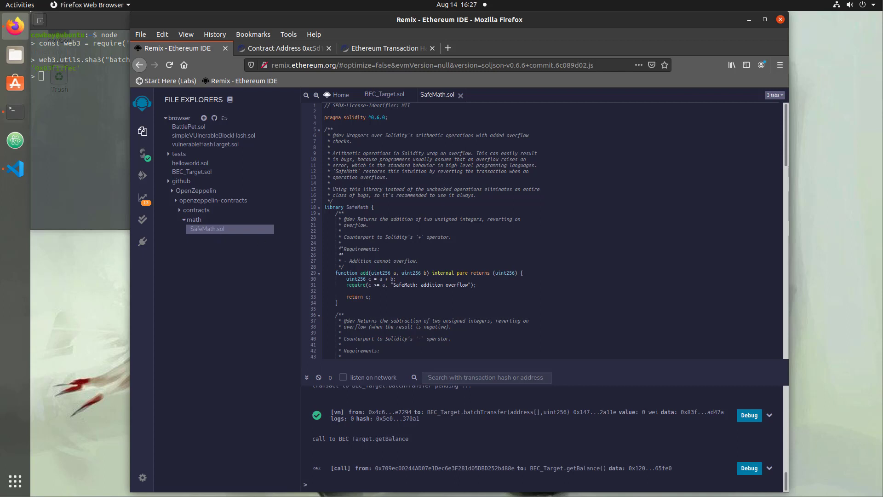
scroll(down, 3)
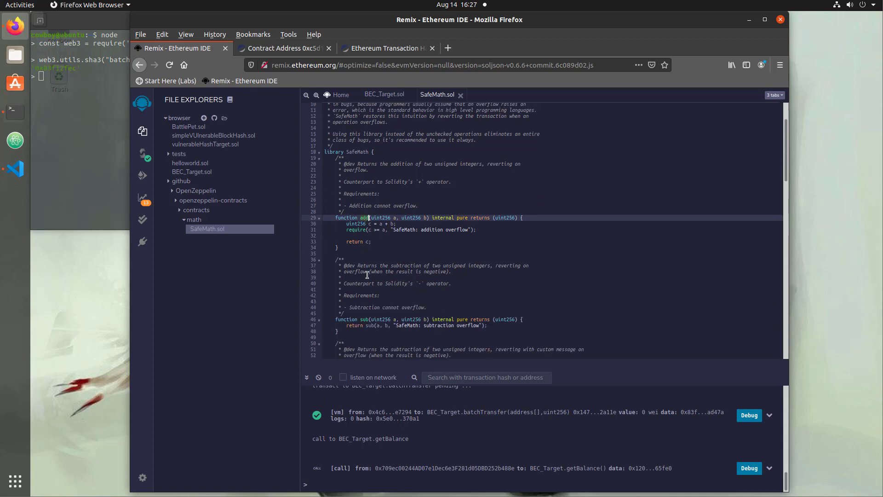
scroll(down, 3)
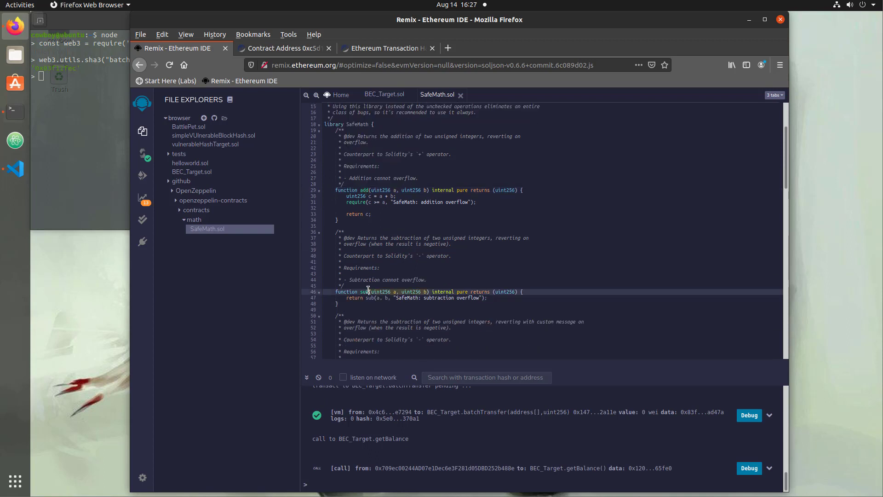
scroll(down, 3)
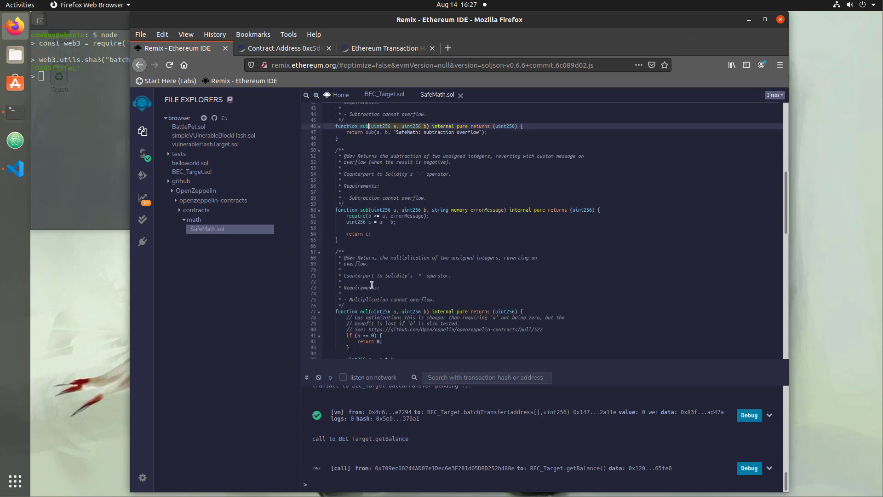
scroll(down, 3)
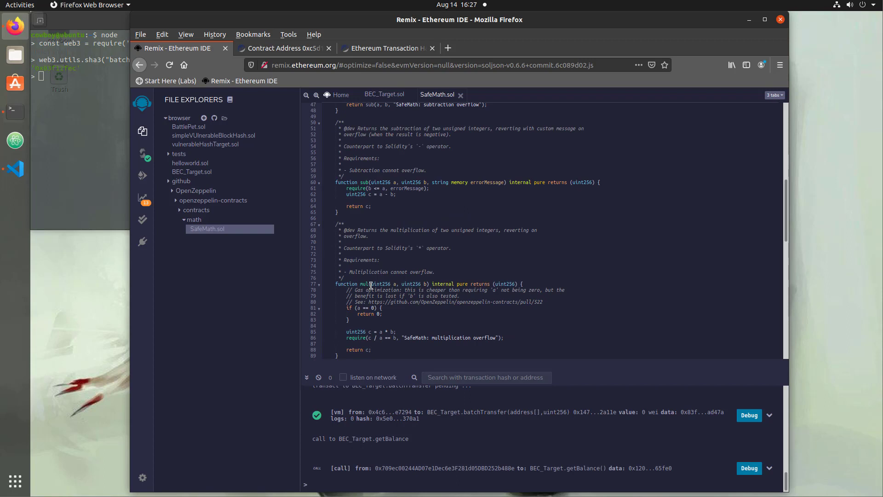
scroll(down, 3)
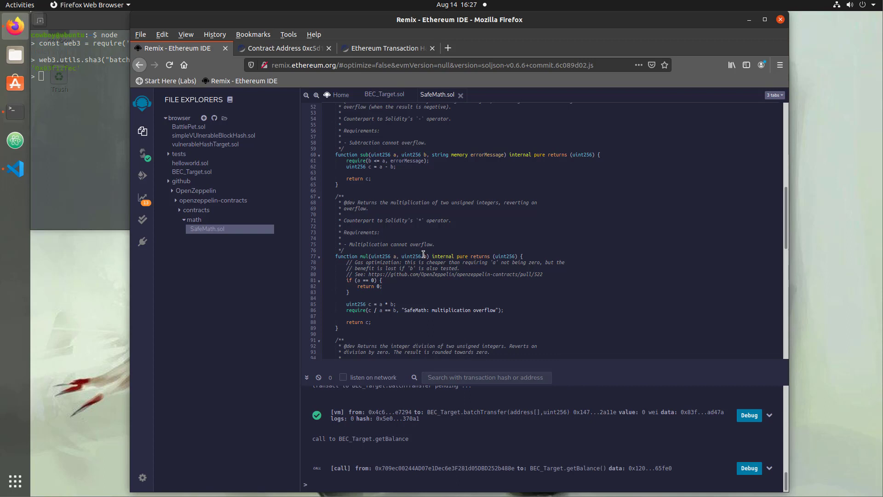
mouse_move(402, 293)
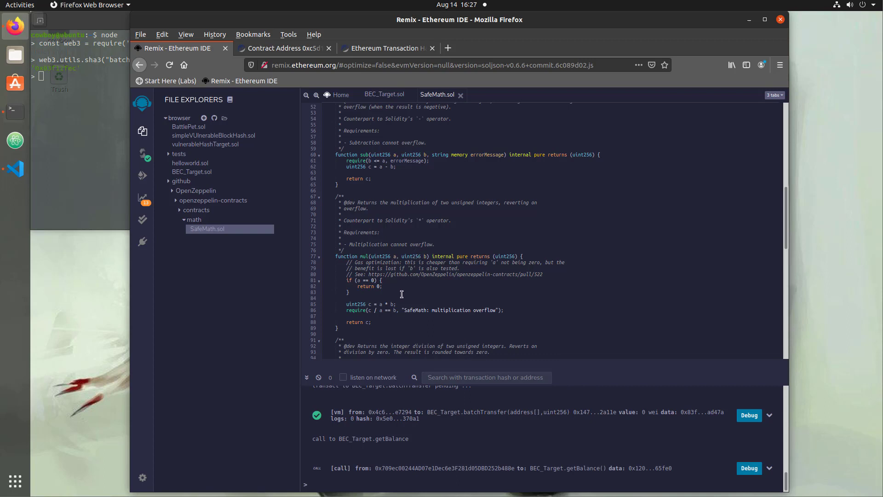
mouse_move(382, 303)
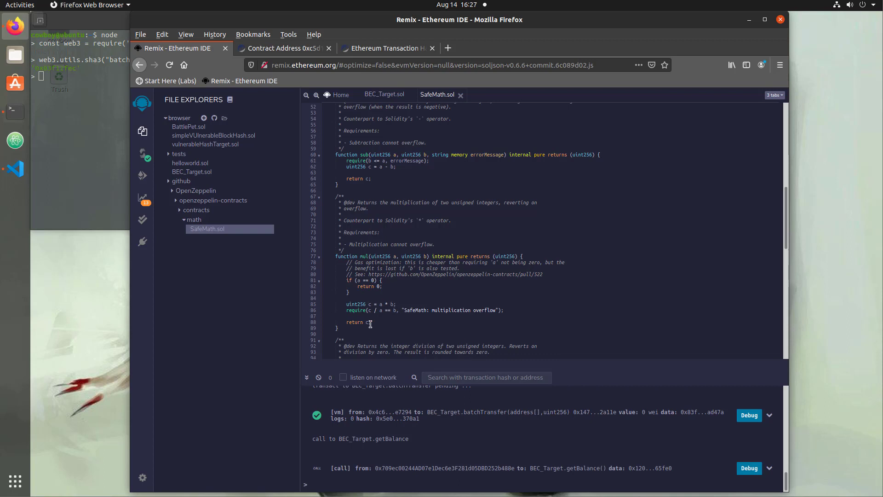
click(361, 310)
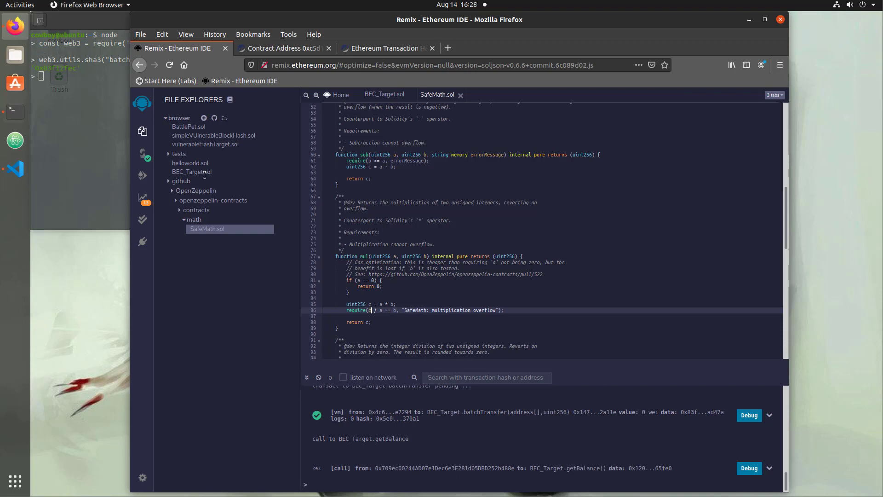
Step: In BEC_Target.sol, compute amount as SafeMath.mul(uint256(cnt), _value) in batchTransfer
click(191, 172)
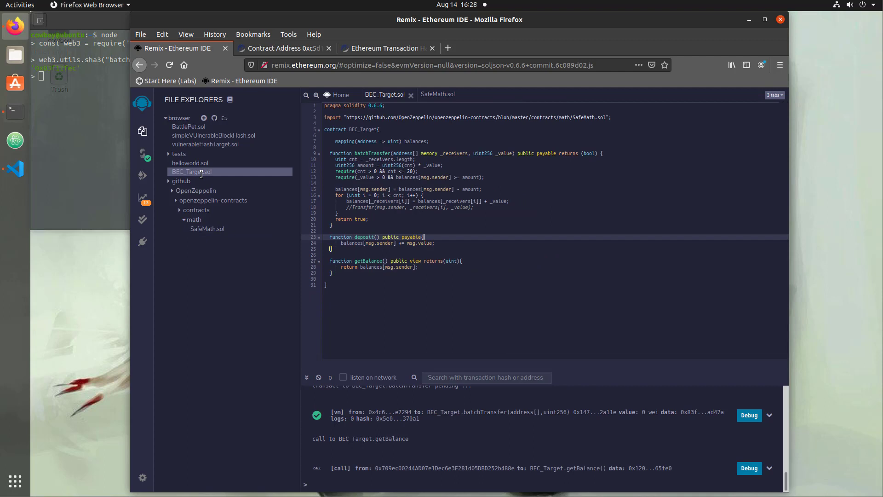
mouse_move(490, 137)
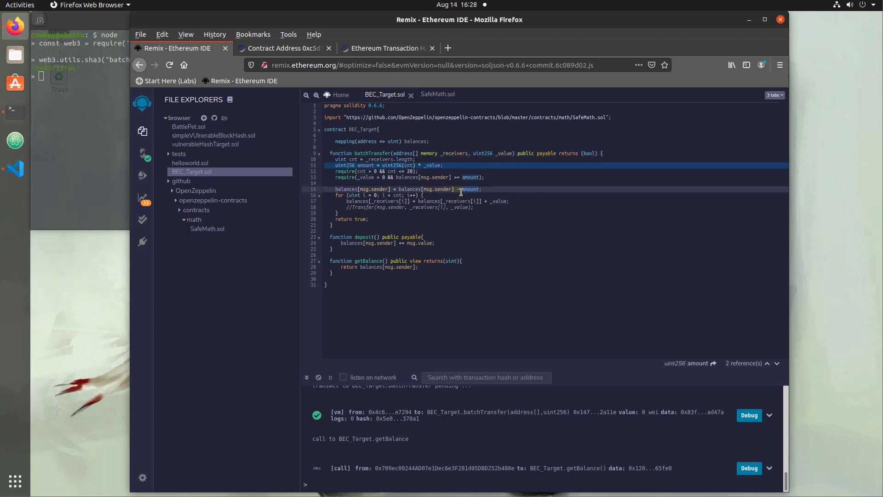
click(497, 202)
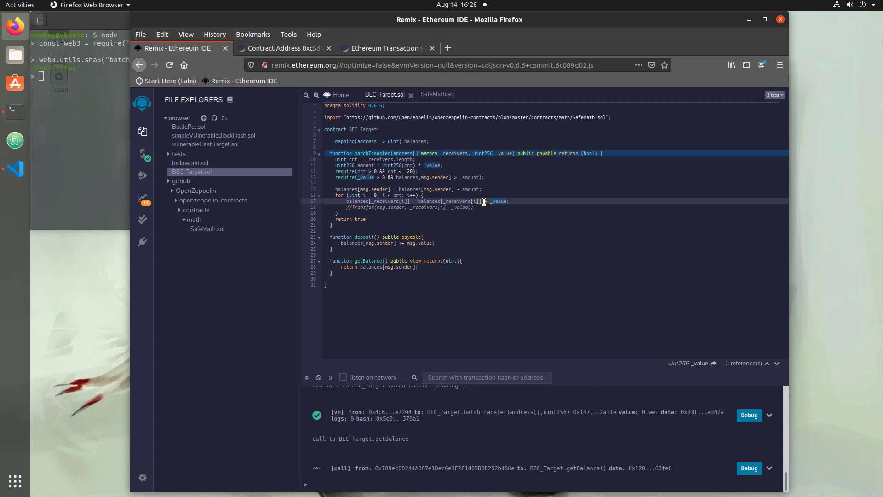
click(377, 129)
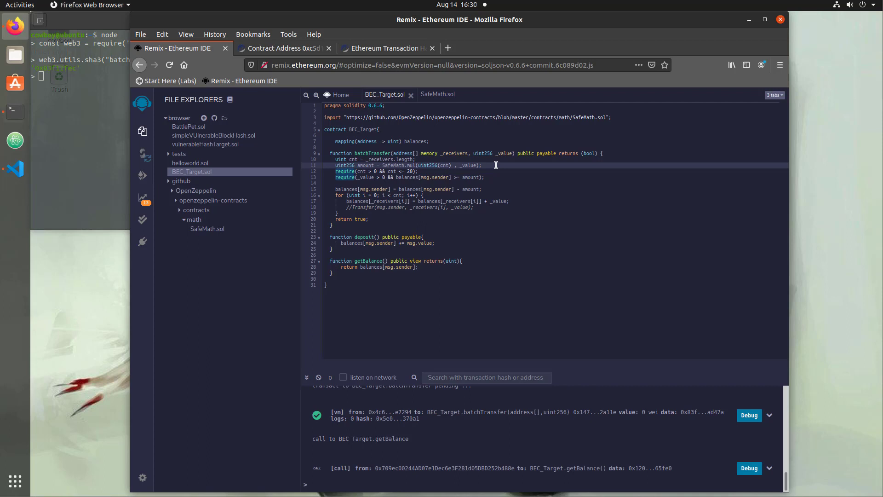
mouse_move(485, 165)
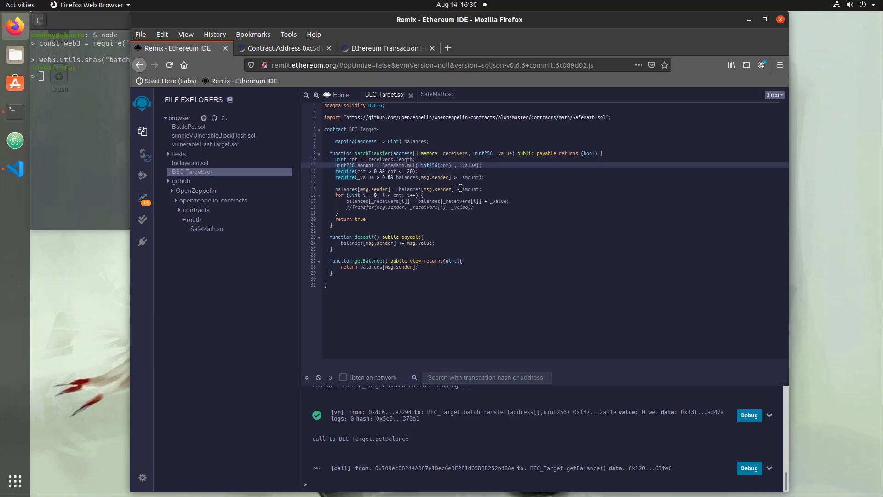
Step: Use SafeMath.sub for the sender's balance and SafeMath.add for each receiver's balance
click(461, 195)
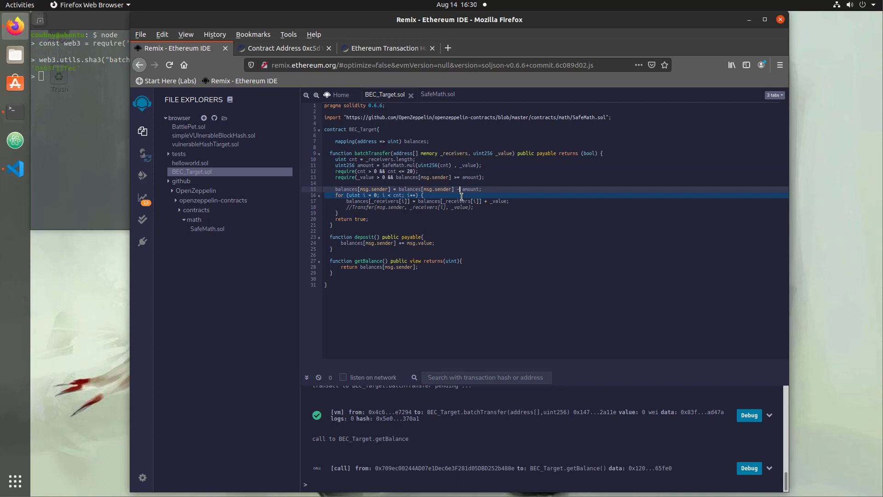
mouse_move(398, 188)
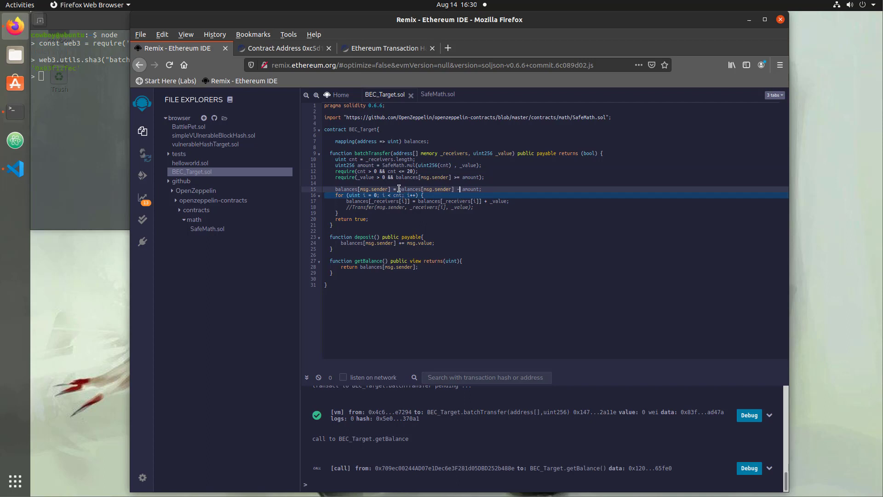
text(safe)
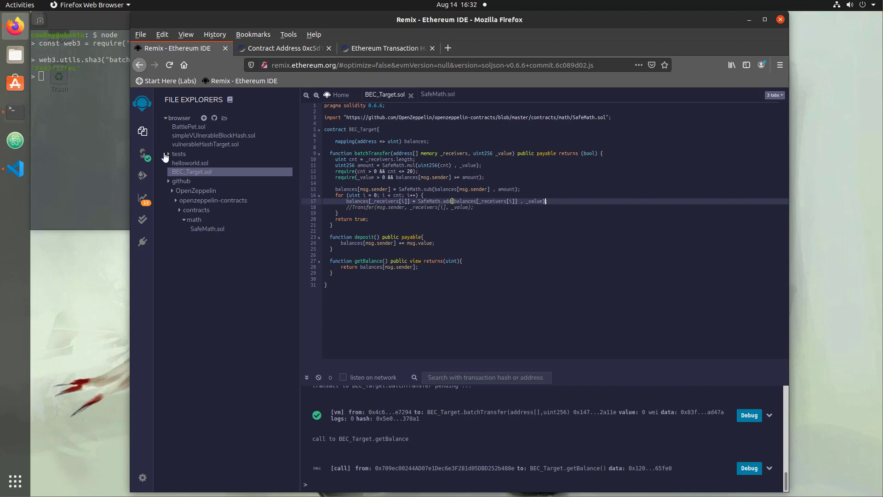
click(143, 151)
text(;)
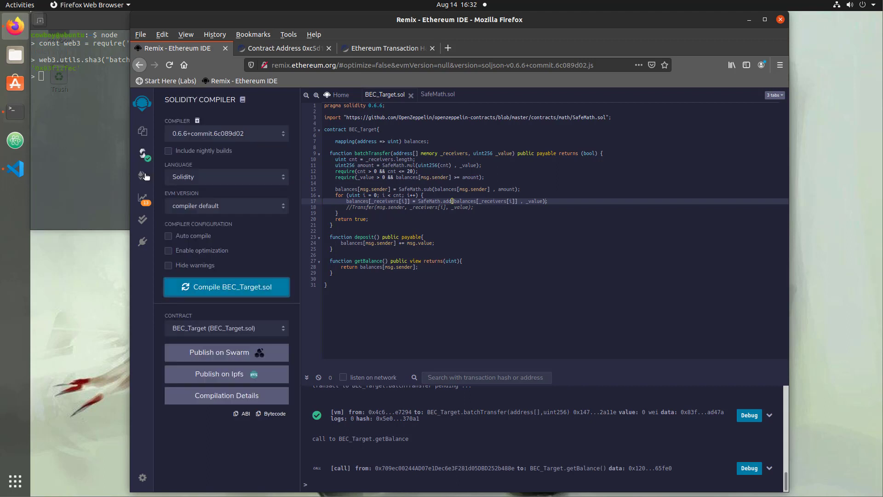
Step: In Deploy & Run, select the revised BEC_Target and clear the previously deployed instances
click(141, 175)
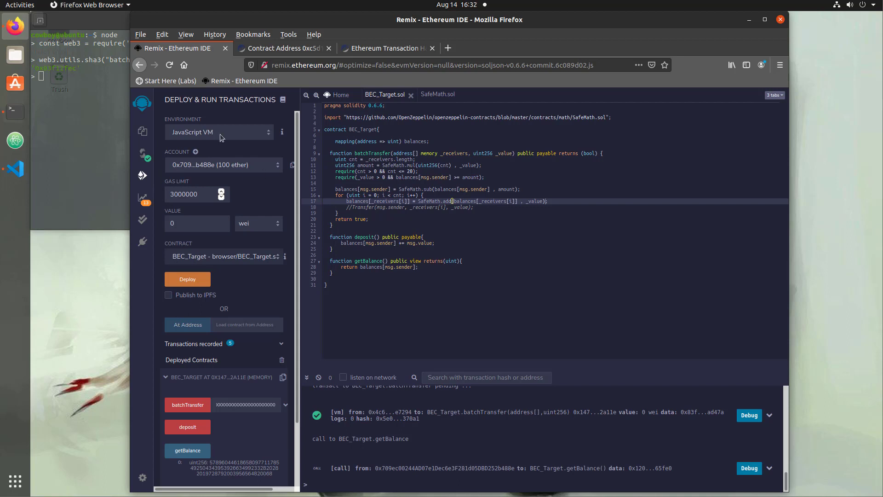
click(192, 194)
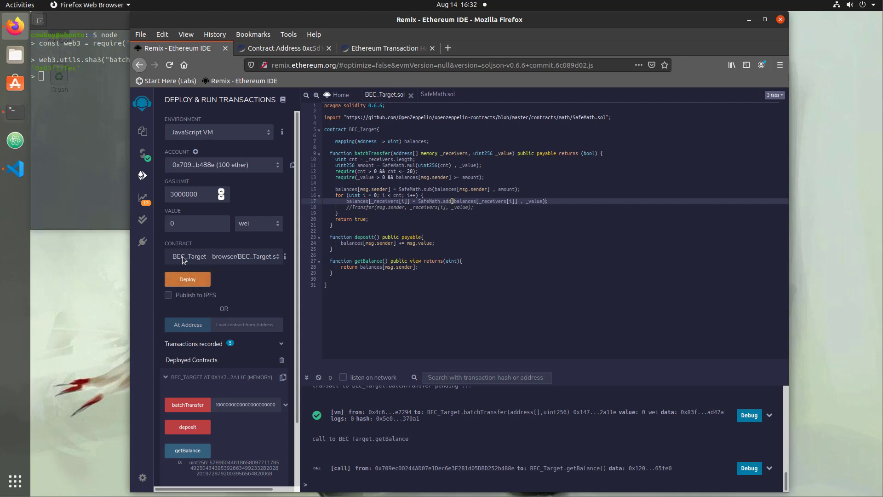
click(282, 359)
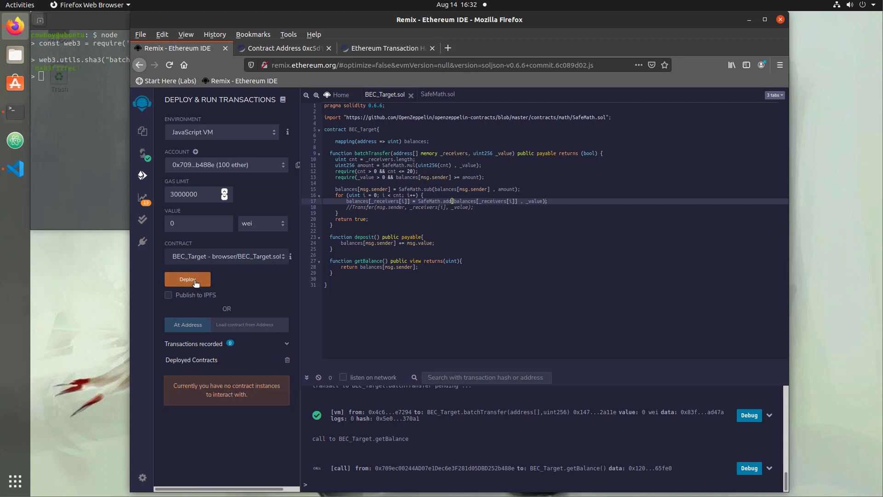
Step: Deploy a fresh BEC_Target and deposit 2000 wei into it
click(186, 279)
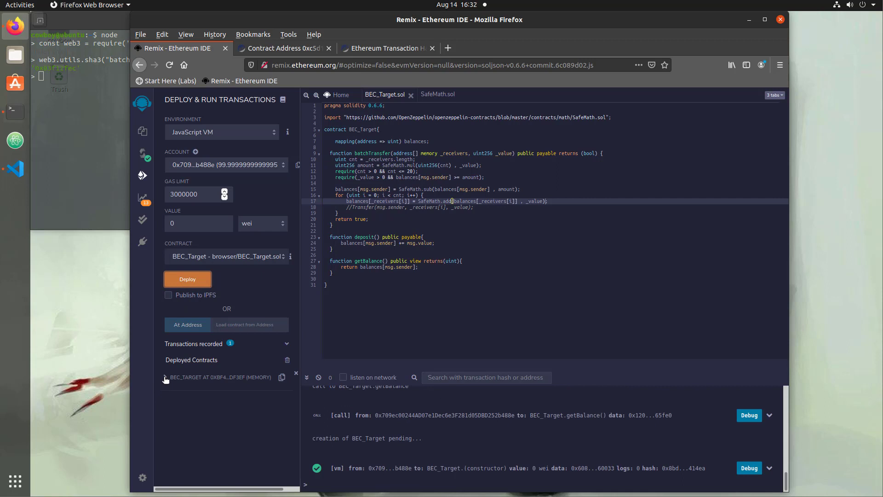
click(164, 378)
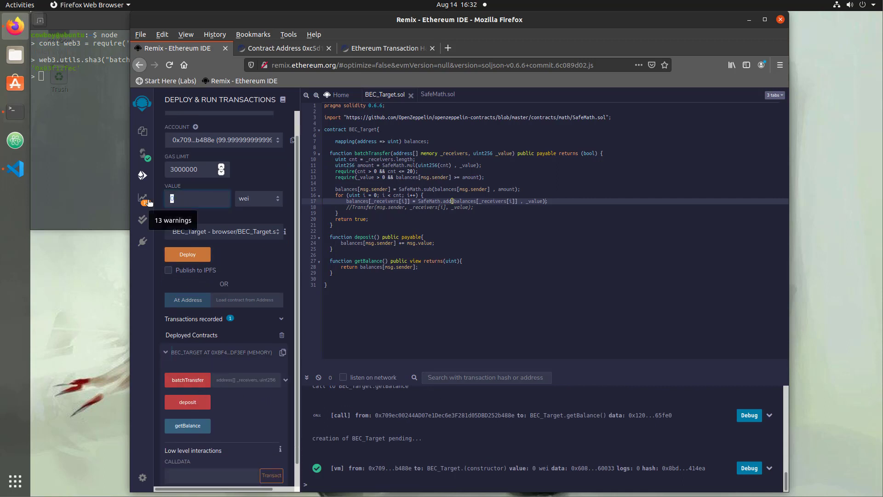
text(2000)
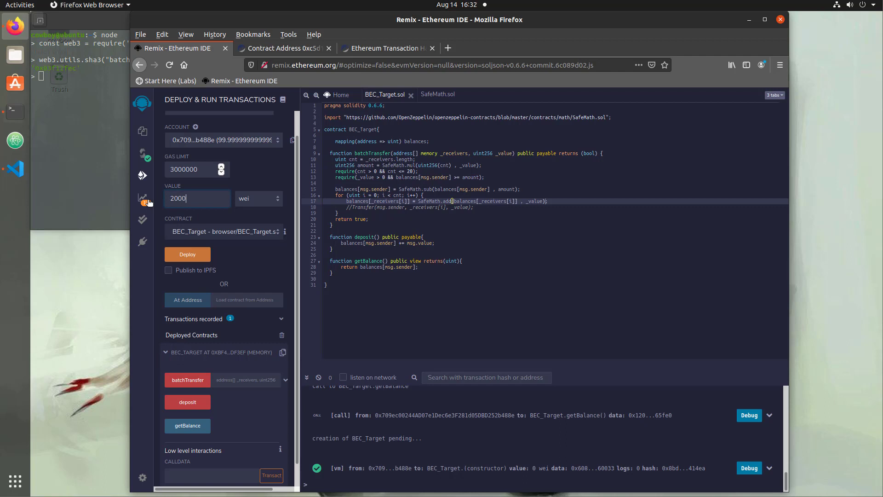
click(187, 402)
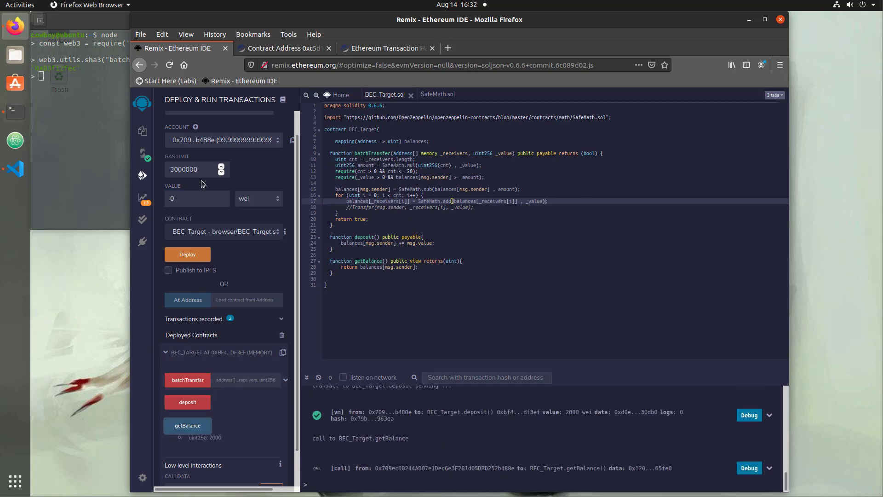
Step: Switch to account 0x4C6...e7294 and confirm its getBalance returns 0
click(223, 139)
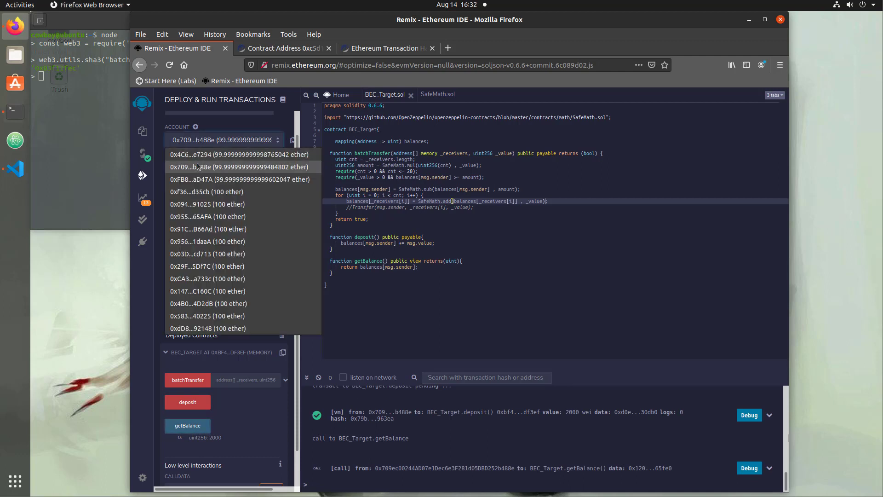
click(225, 155)
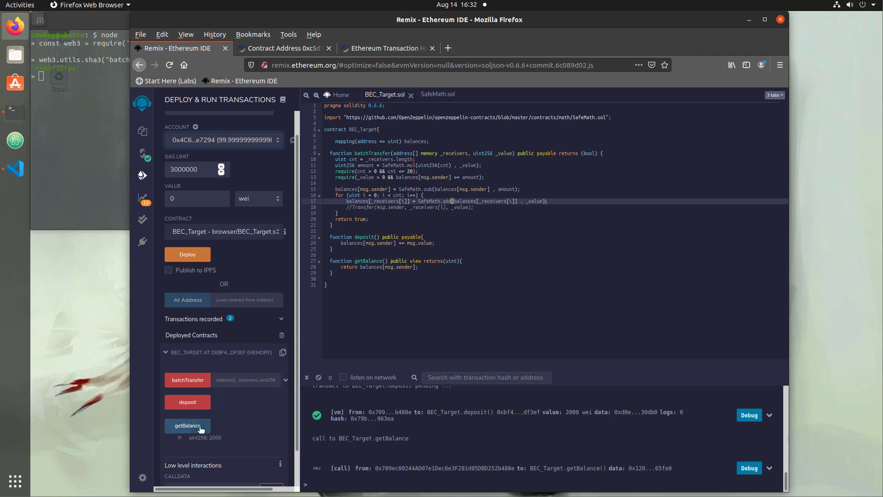
mouse_move(188, 425)
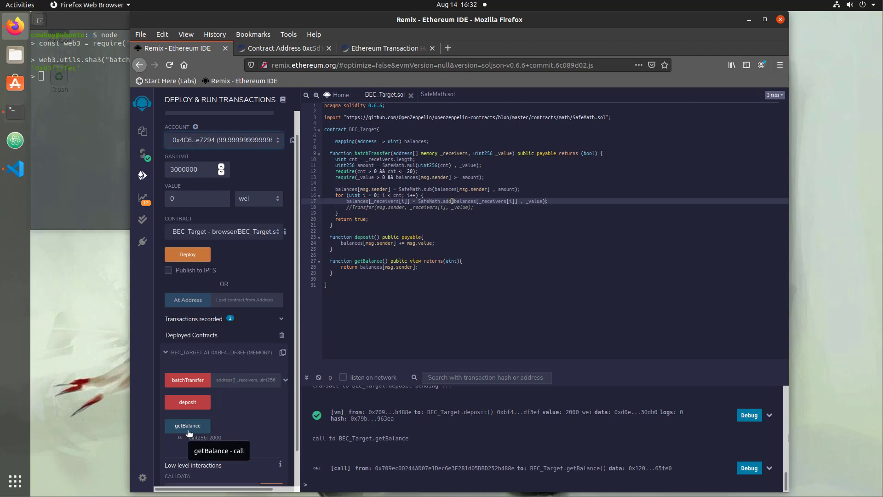
click(187, 425)
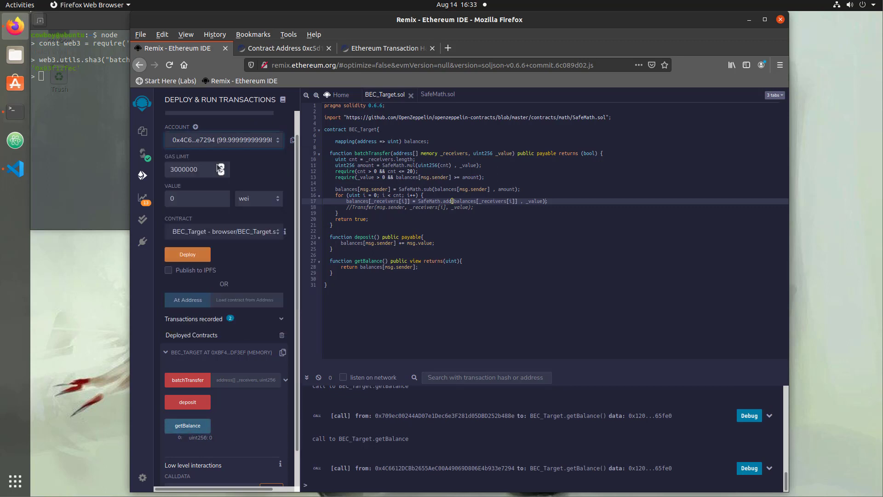
click(220, 140)
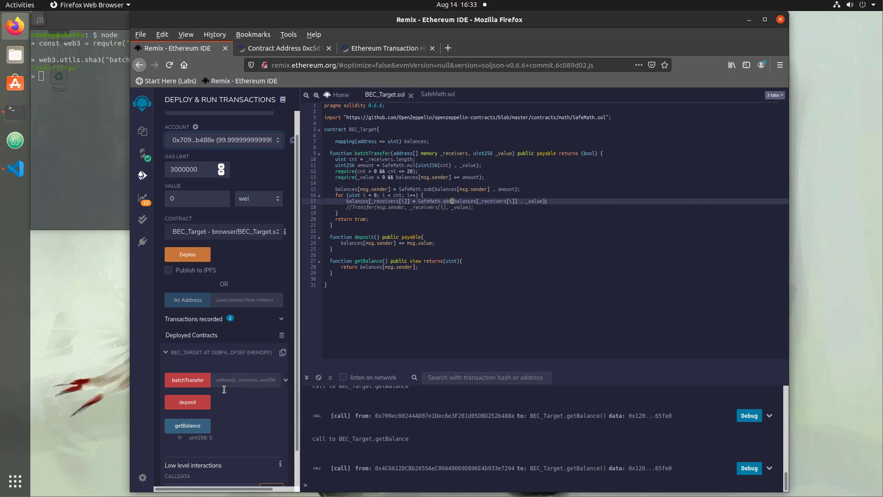
Step: Fill batchTransfer with the two receiver addresses and value 100 using copied account addresses
click(248, 380)
text([""])
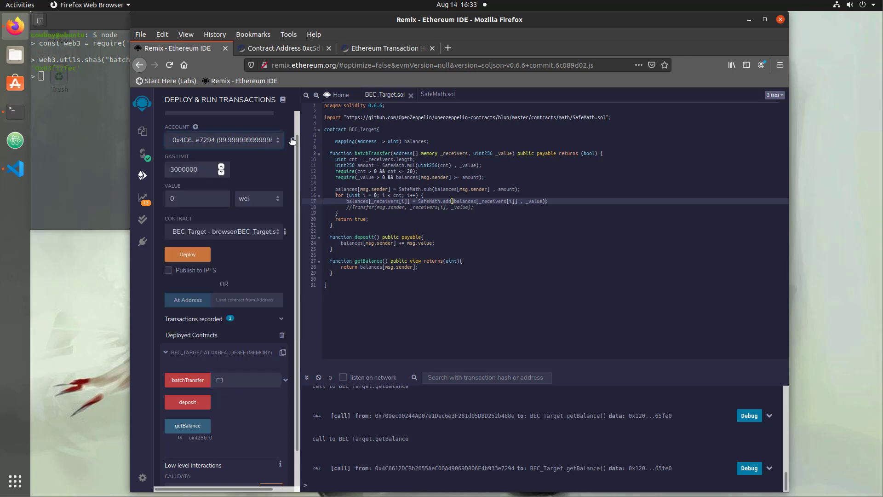
click(291, 140)
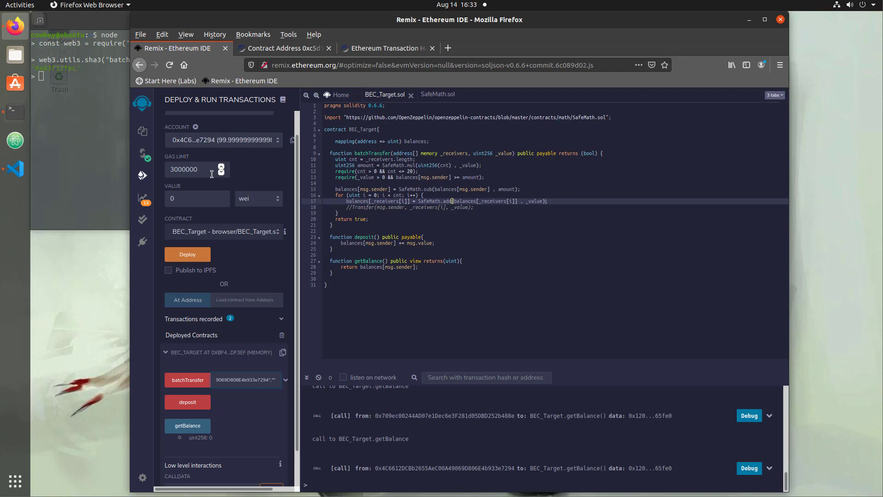
click(223, 140)
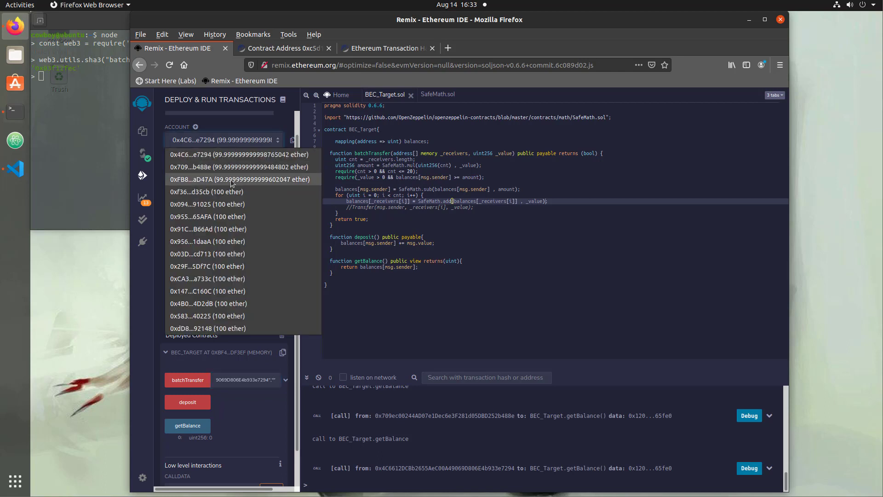
click(239, 179)
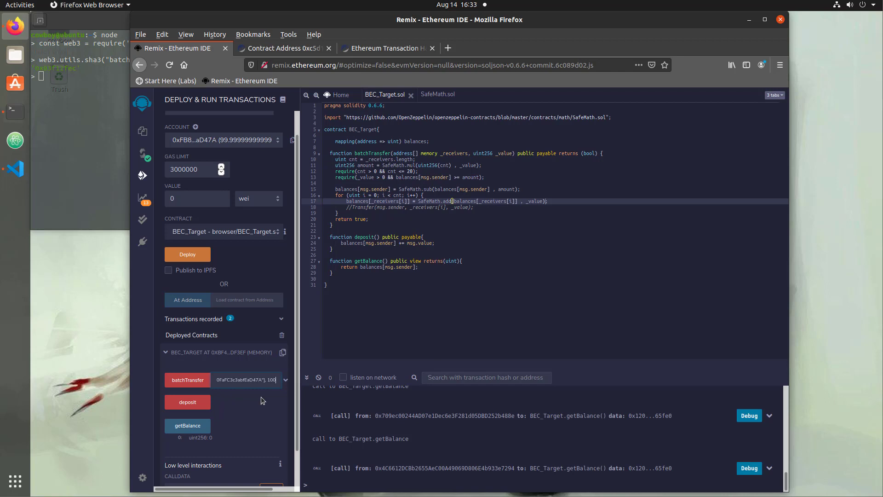
Step: Switch back to depositing account 0x709...b488e and confirm getBalance still returns 2000
click(223, 140)
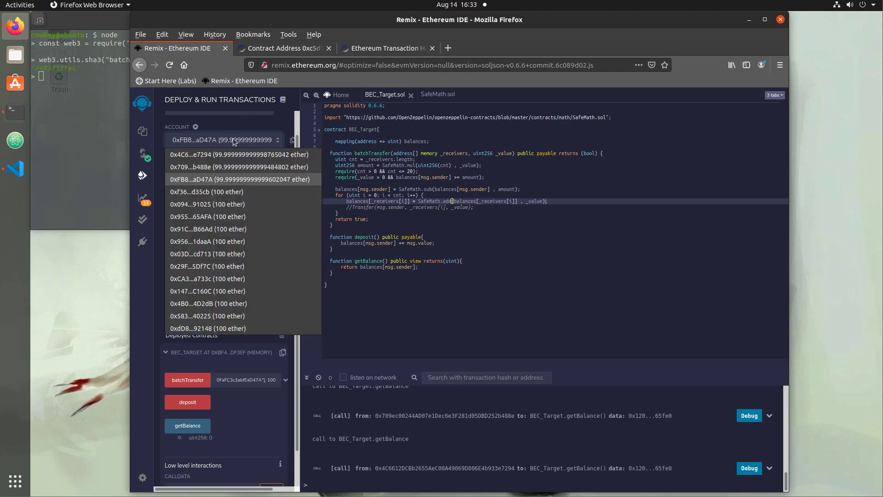
click(240, 166)
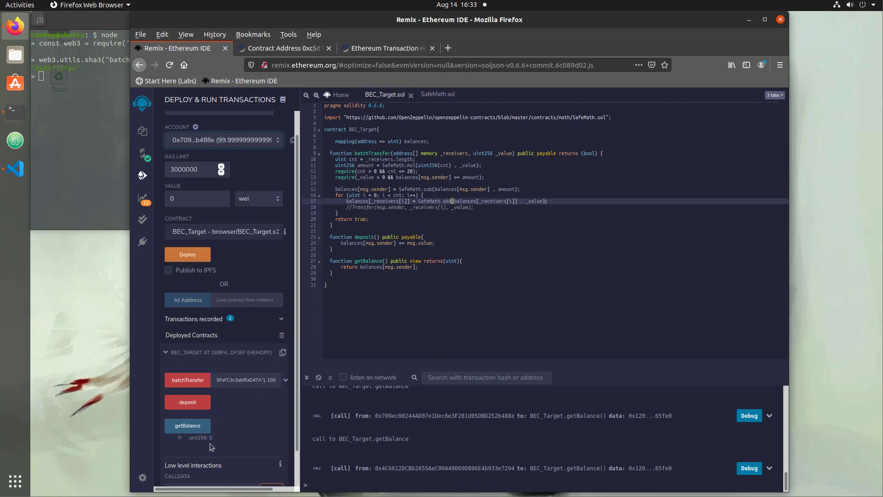
click(187, 424)
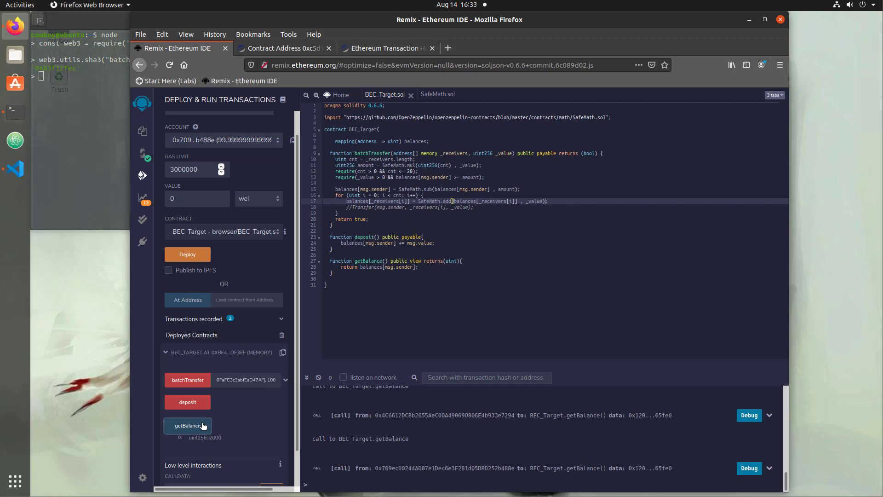
mouse_move(188, 380)
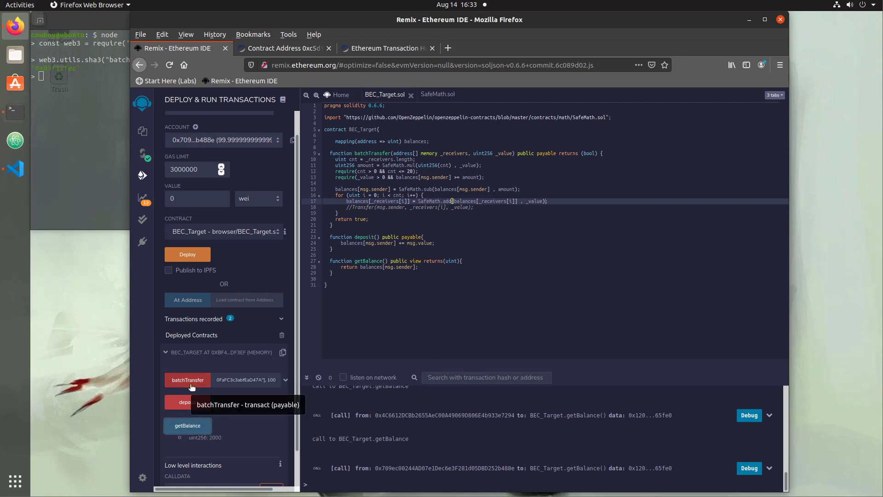
Step: Send the batchTransfer of 100 each and confirm the depositor's balance drops to 1800
click(187, 378)
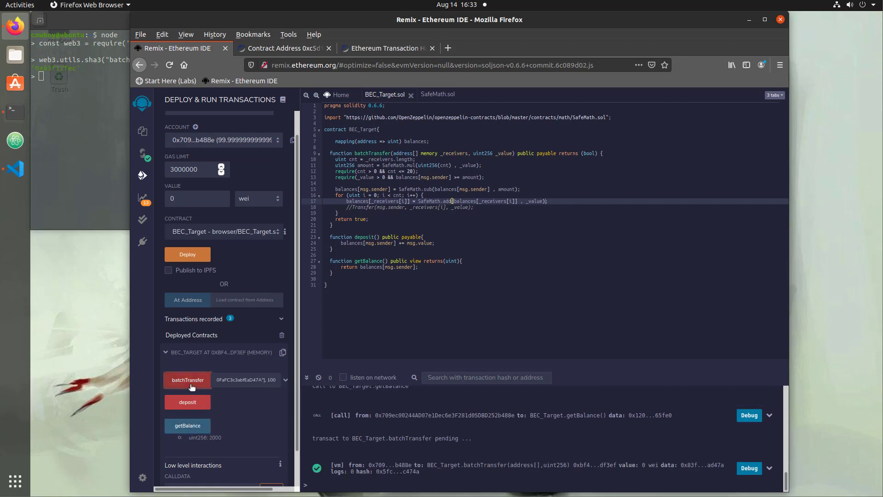
click(187, 425)
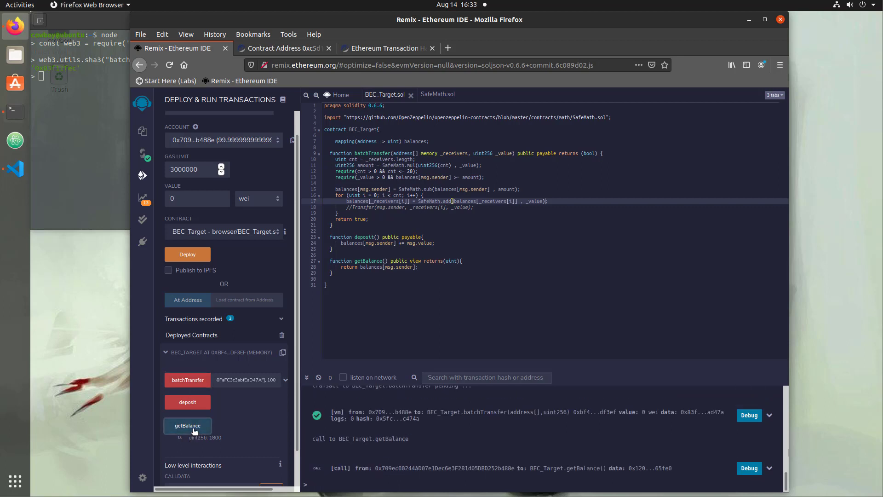
Step: Confirm the first and third test accounts each return a balance of 100
click(223, 139)
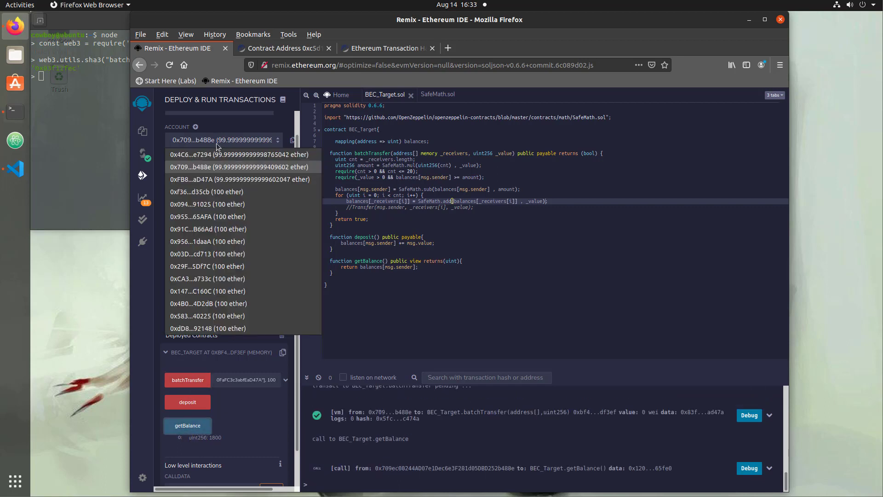
click(237, 154)
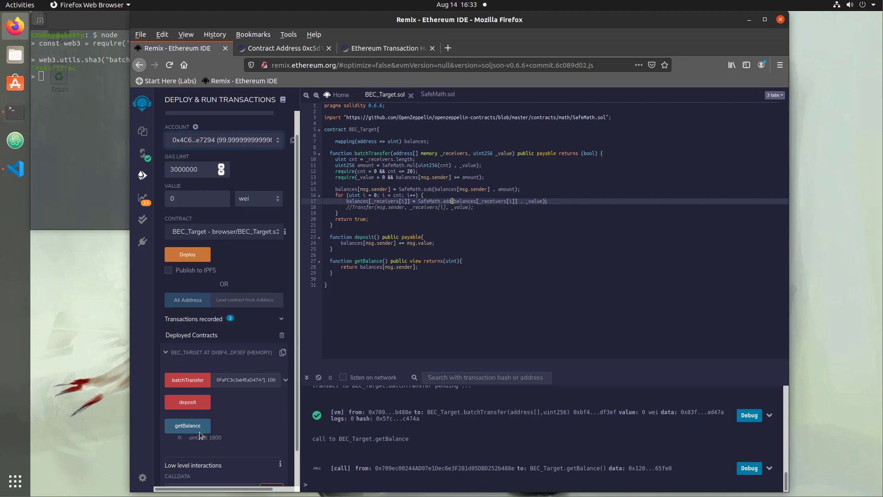
click(187, 425)
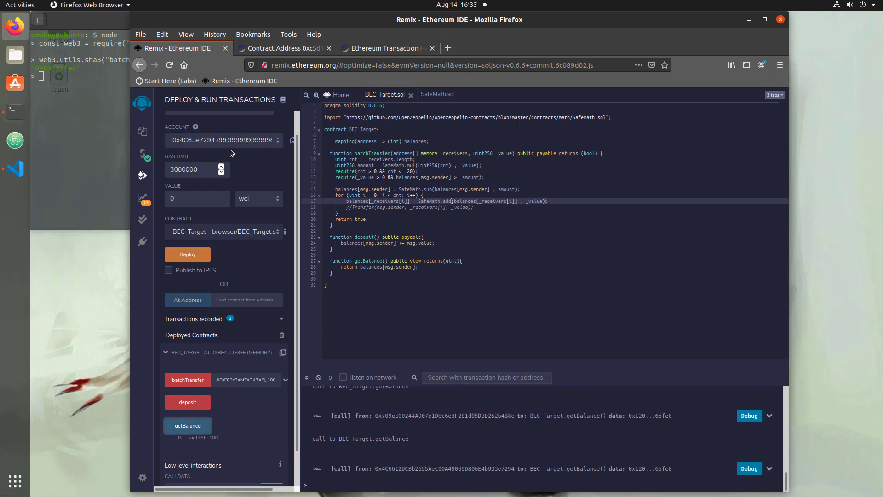
click(222, 140)
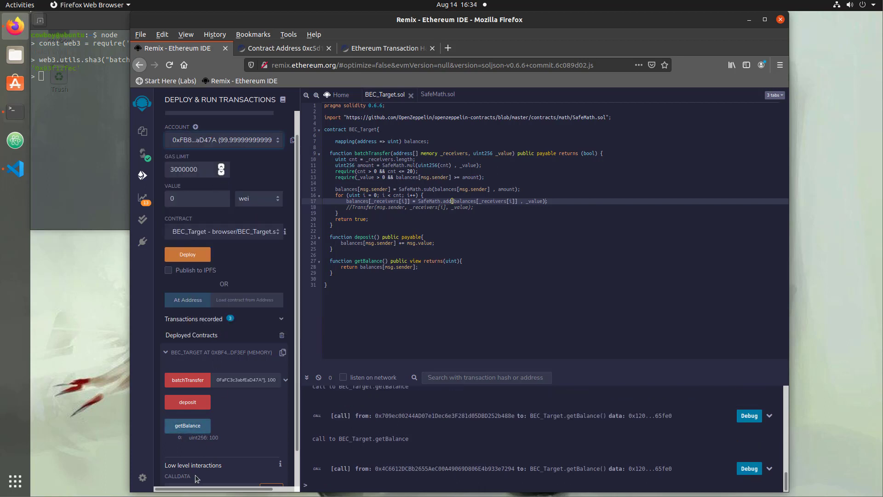
click(188, 425)
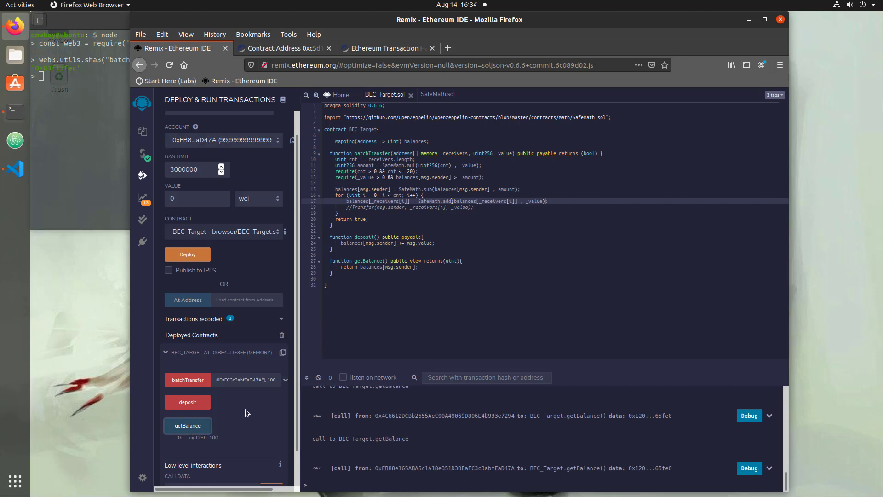
mouse_move(289, 173)
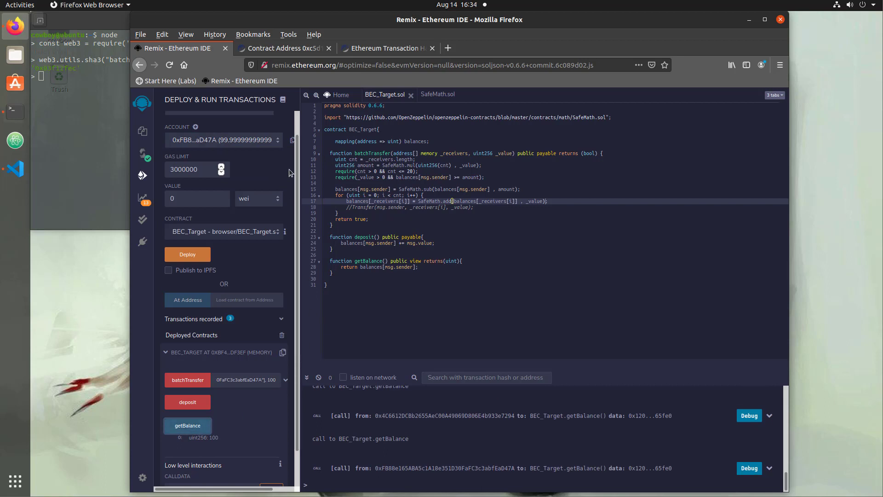
mouse_move(272, 149)
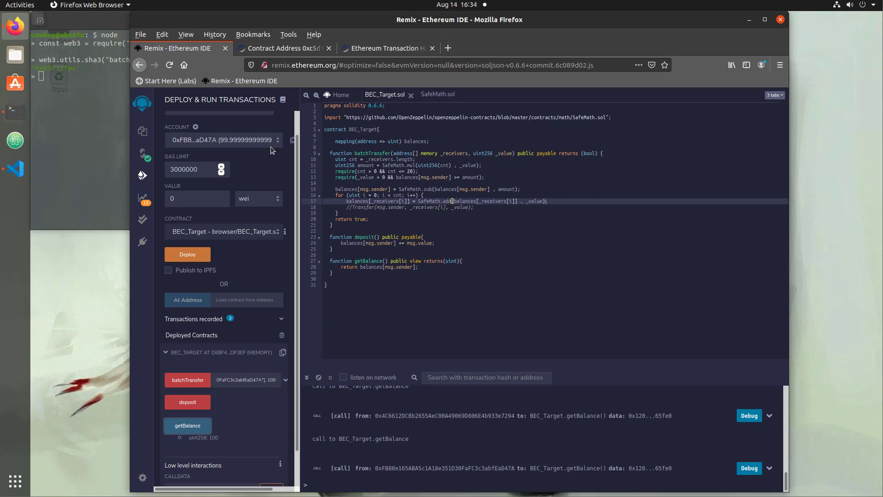
mouse_move(270, 147)
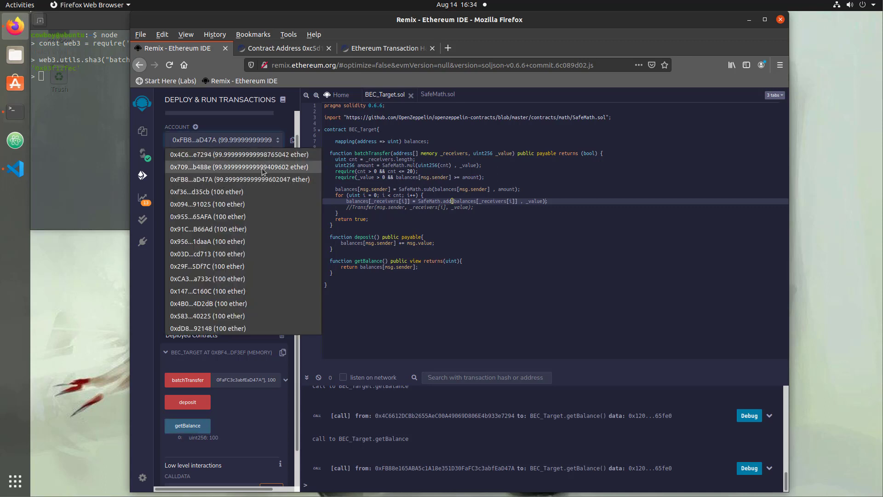
Step: Switch to the second account (balance 1800) and load a huge overflow value into batchTransfer
click(239, 166)
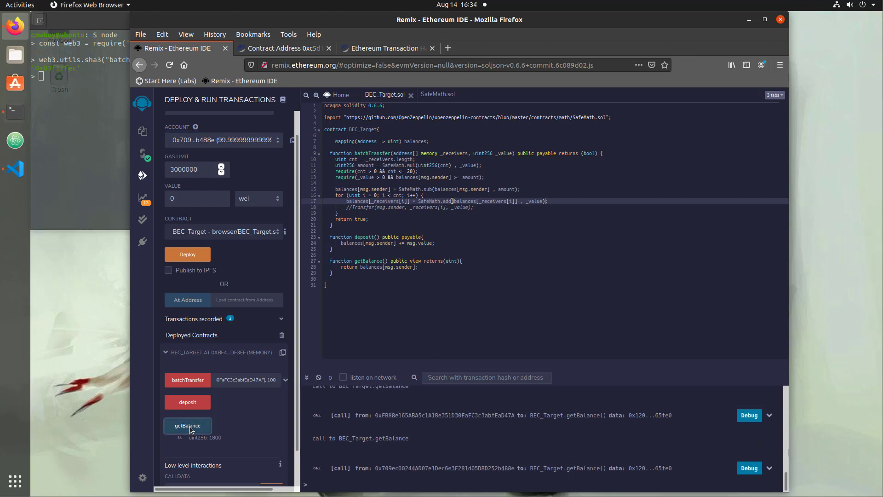
mouse_move(265, 377)
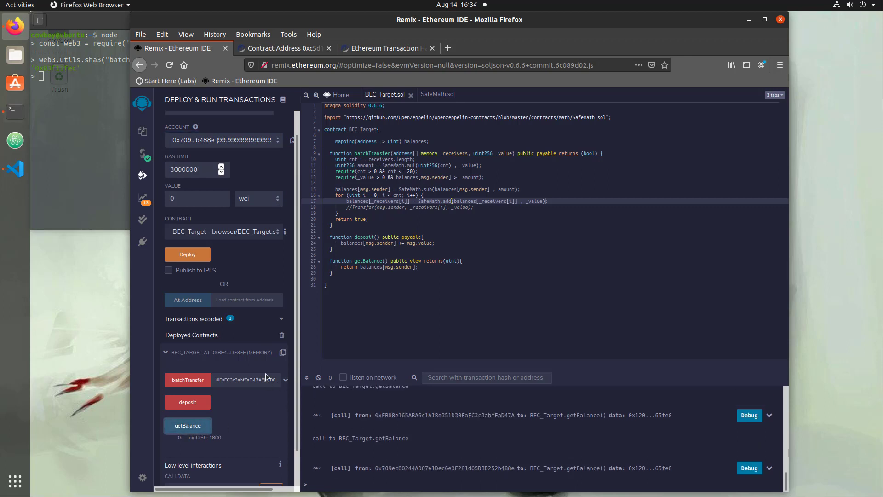
click(14, 169)
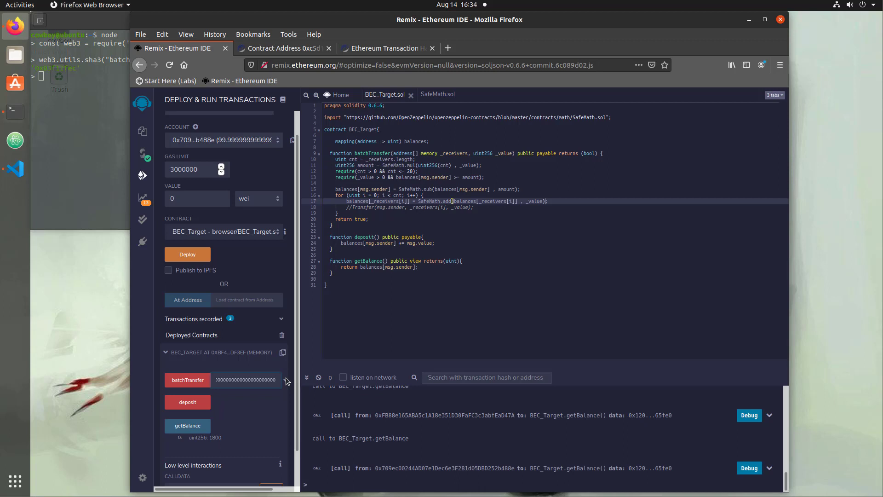
mouse_move(501, 218)
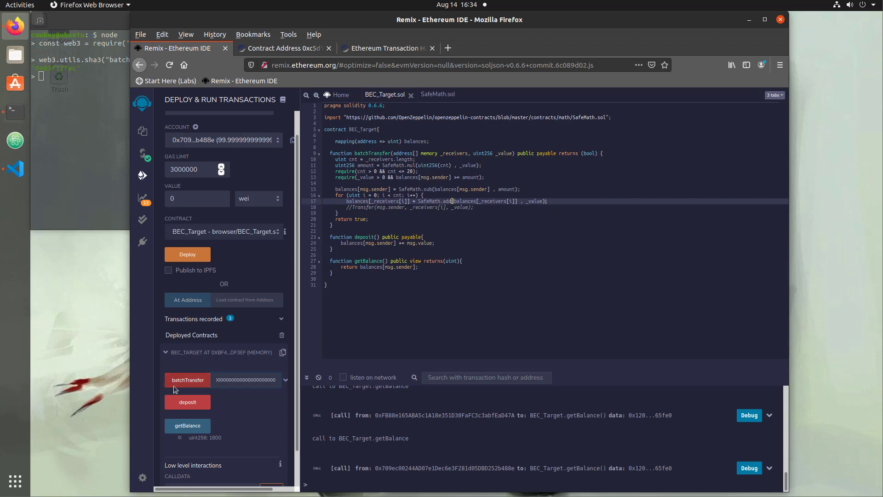
Step: Send the overflow batchTransfer so it reverts with 'SafeMath: multiplication overflow'
click(186, 380)
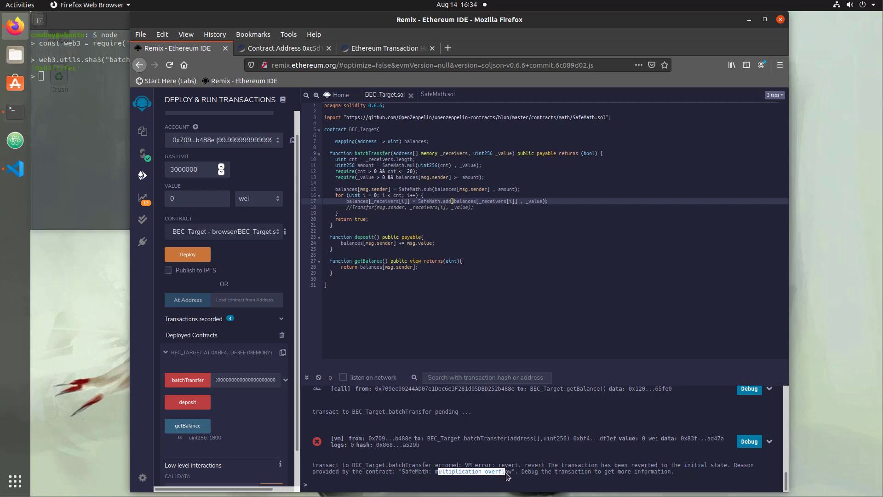
mouse_move(511, 462)
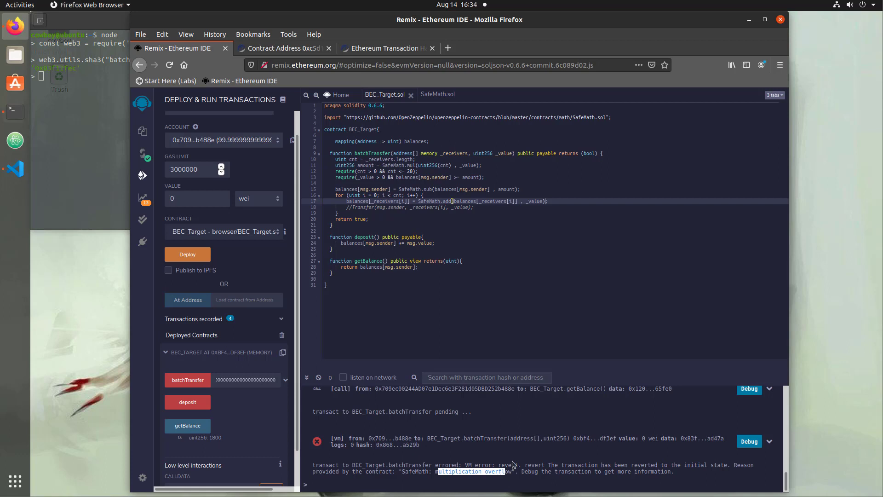
mouse_move(510, 156)
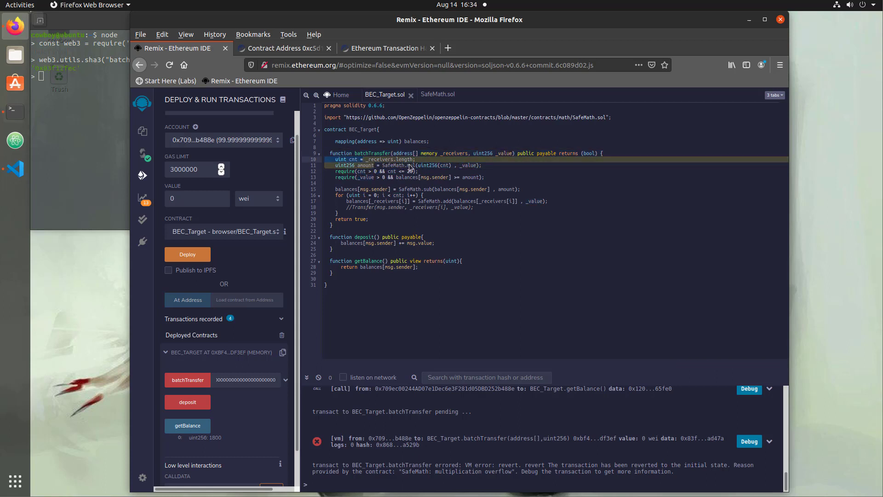
click(468, 165)
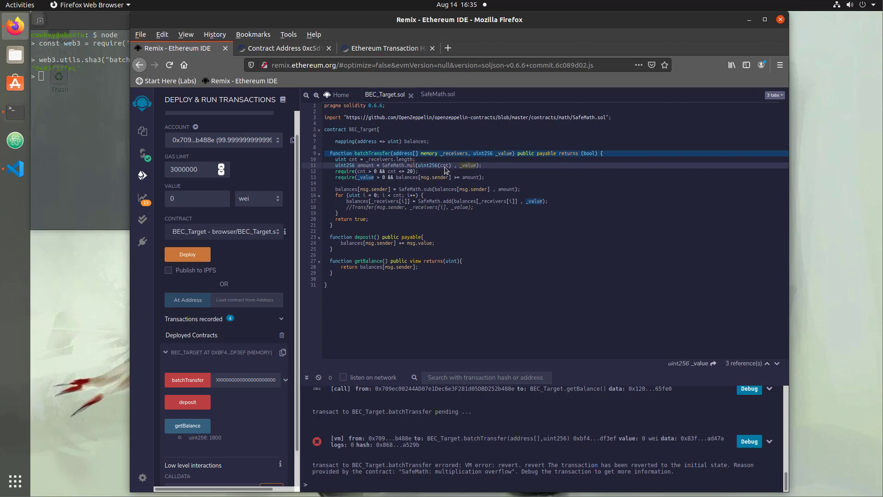
click(446, 165)
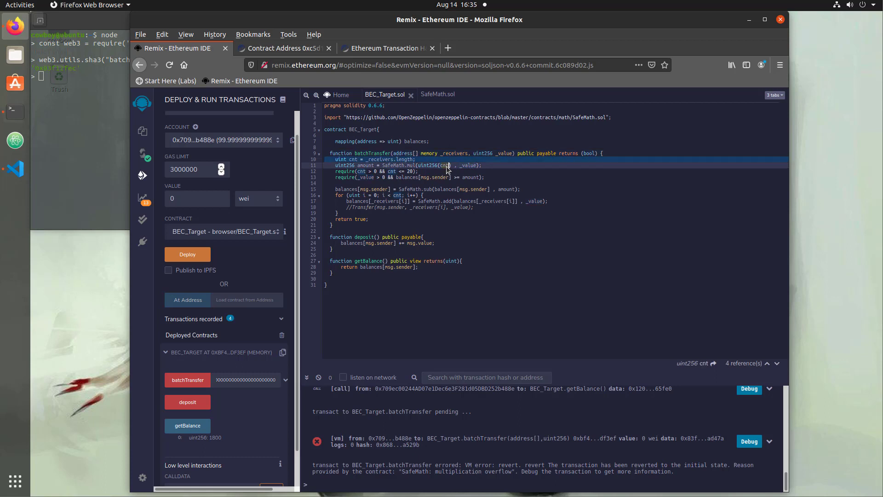
mouse_move(452, 190)
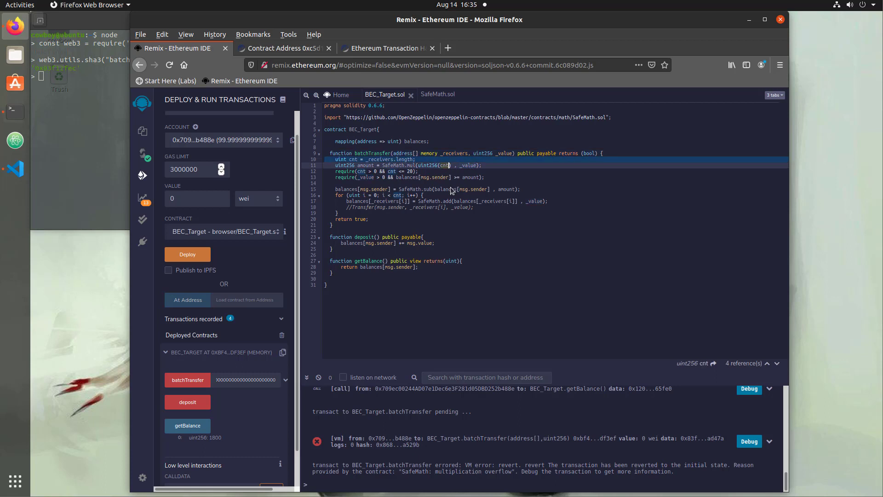
click(394, 165)
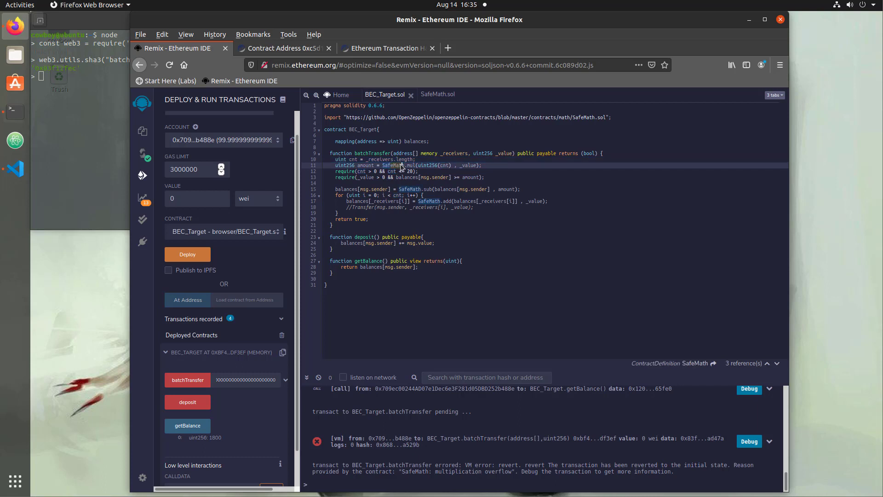
mouse_move(252, 154)
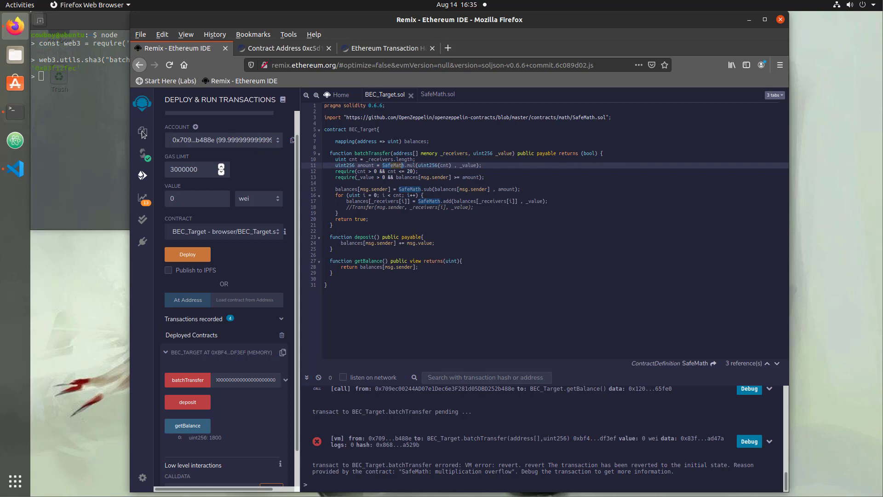
Step: Jump into SafeMath.sol, review the mul overflow check, and return to the File Explorers
click(143, 131)
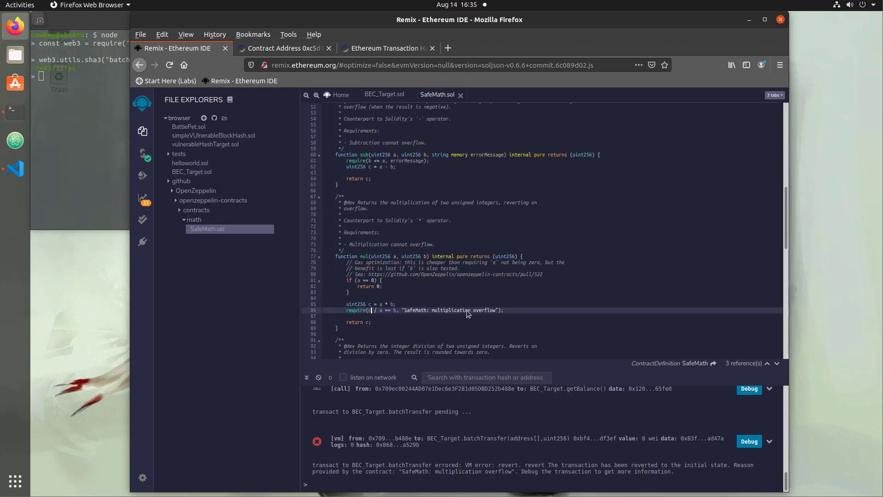
mouse_move(372, 315)
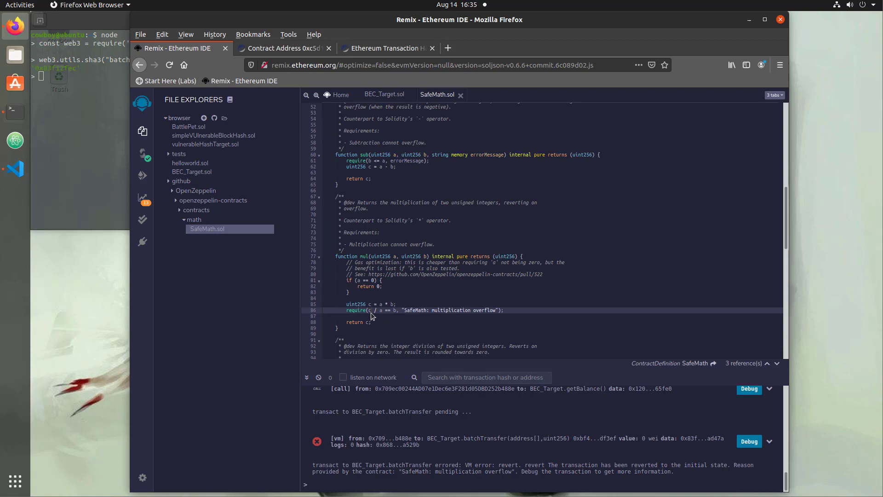
mouse_move(381, 317)
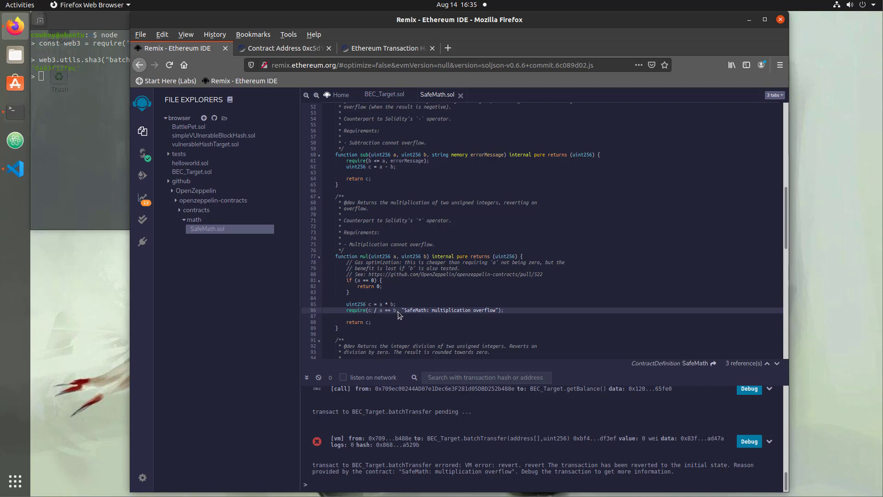
mouse_move(372, 319)
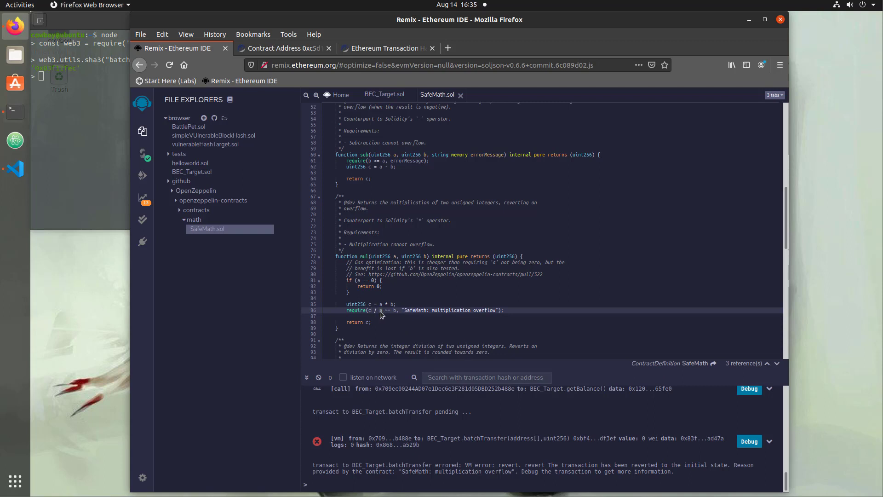
mouse_move(400, 312)
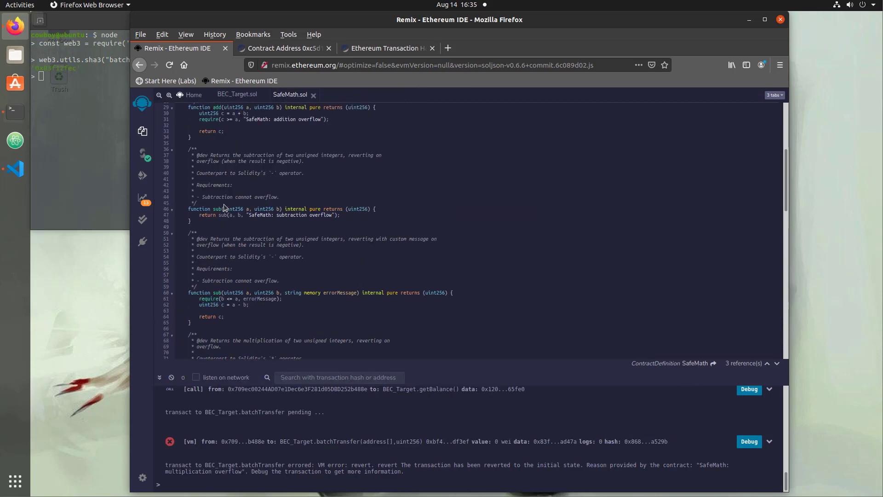
scroll(up, 3)
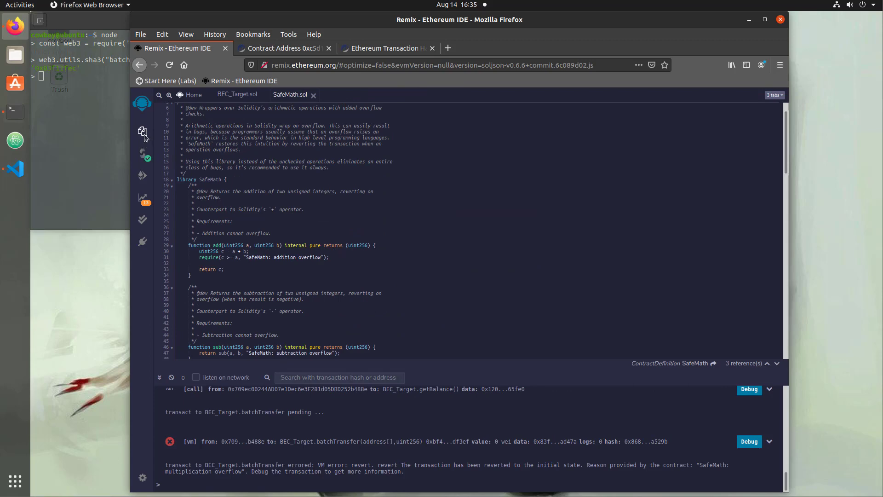
click(143, 131)
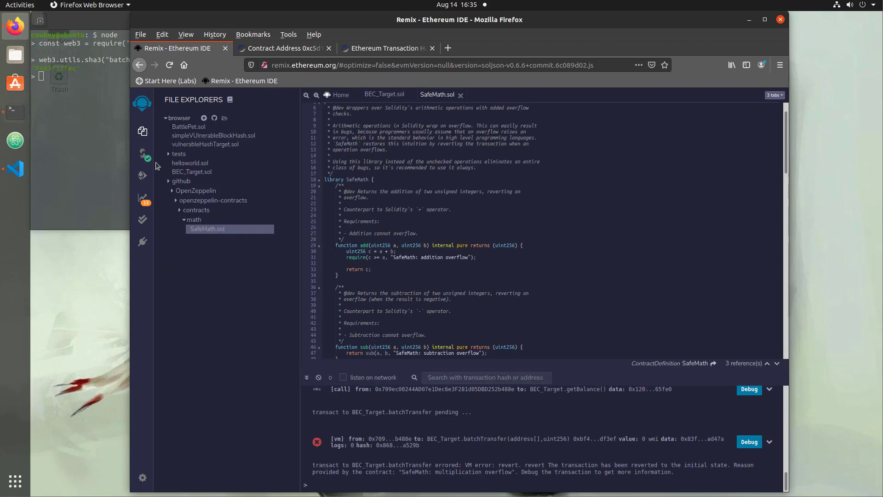